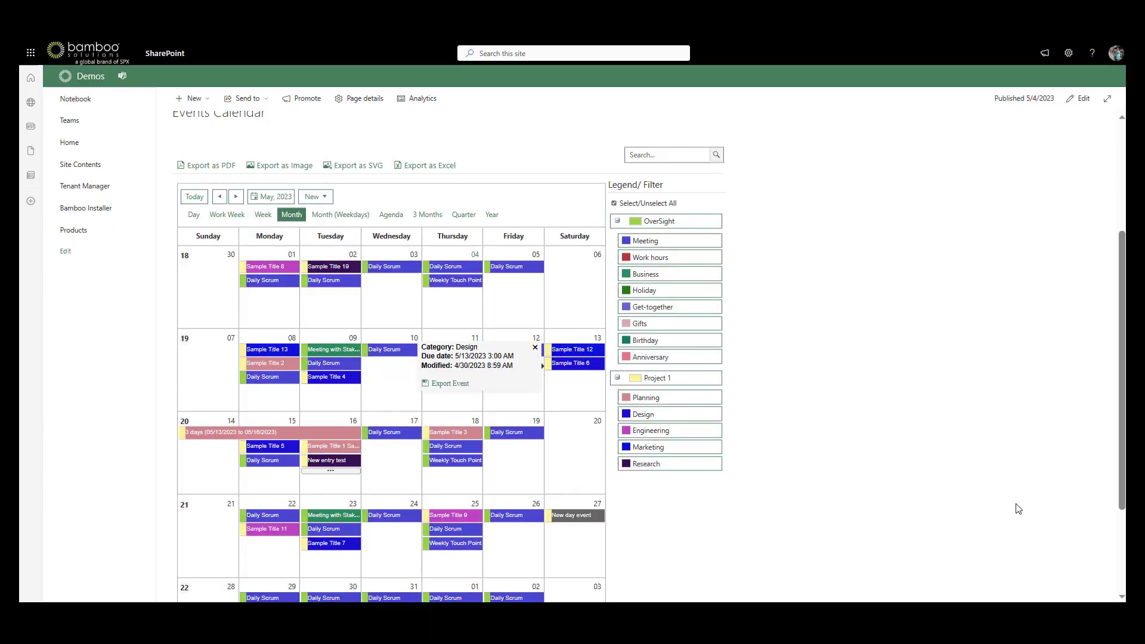
Step: Close the event hover card and scroll to view the whole May 2023 month calendar
click(535, 348)
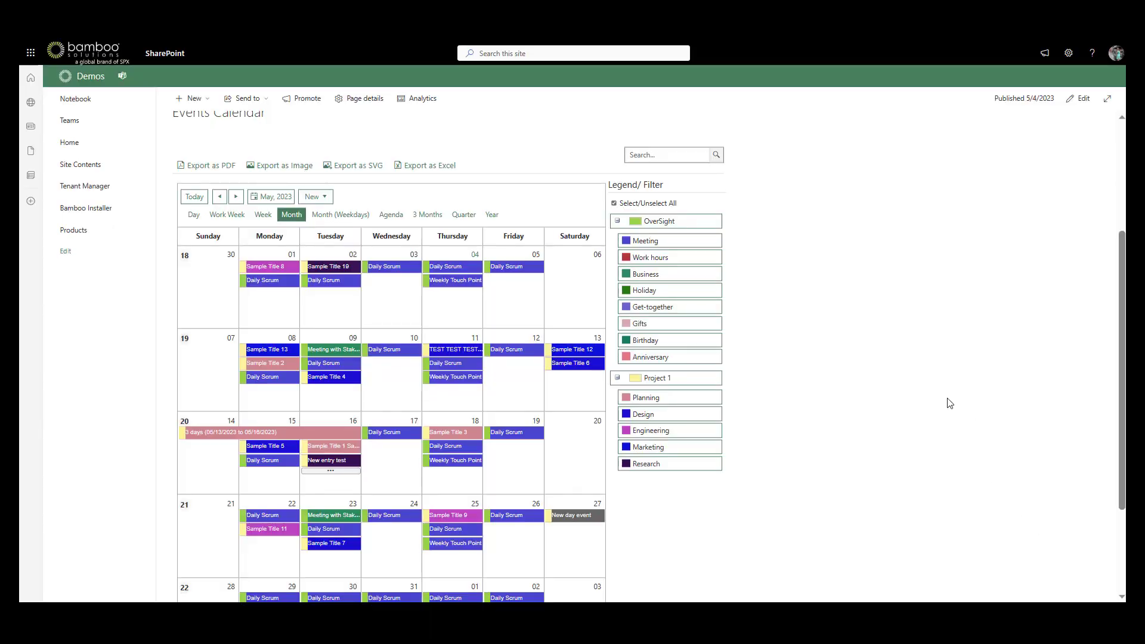
scroll(up, 3)
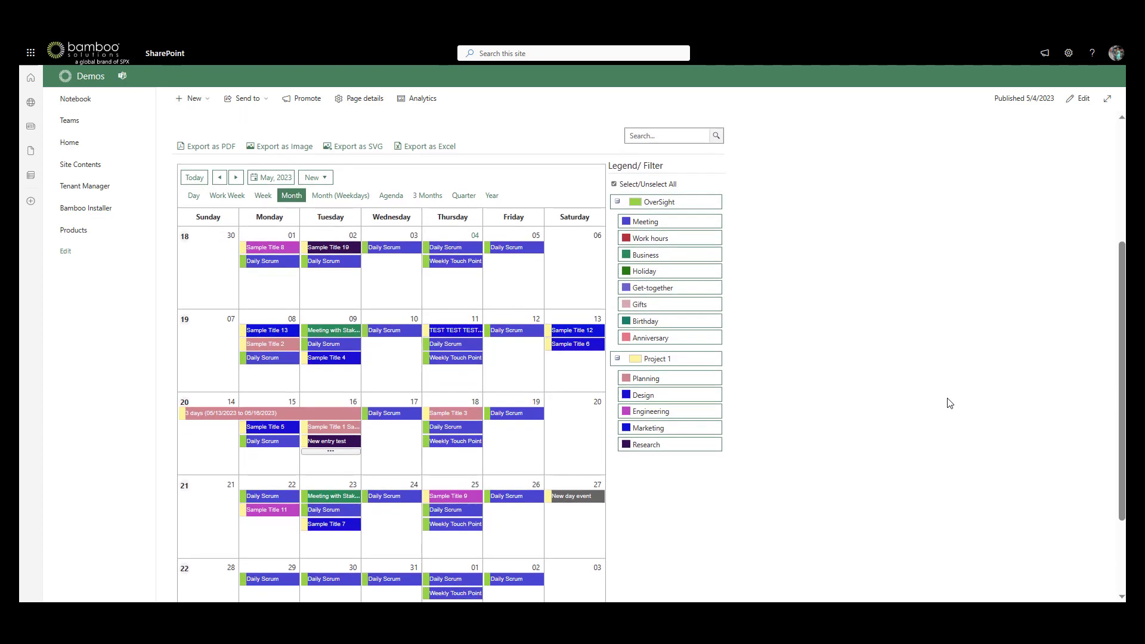
scroll(down, 3)
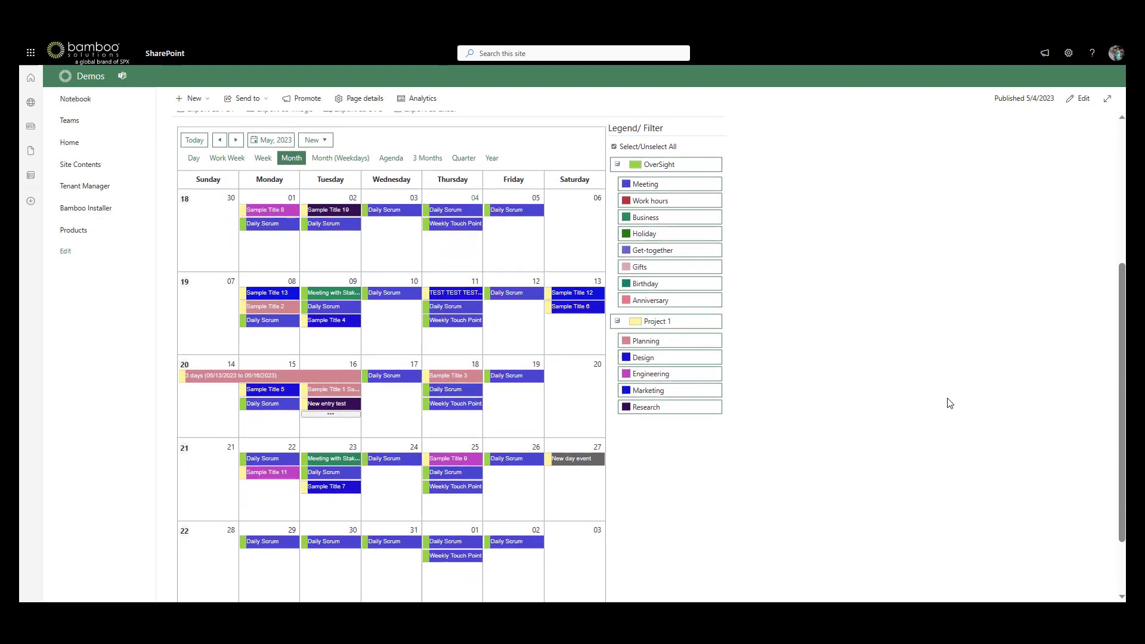
scroll(up, 3)
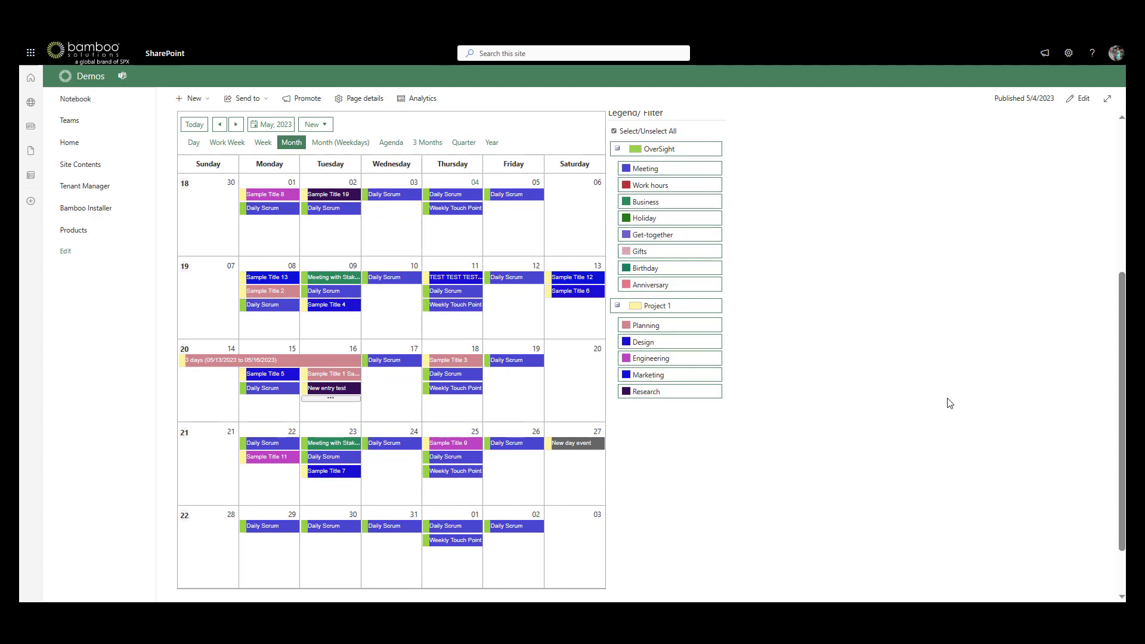
mouse_move(959, 390)
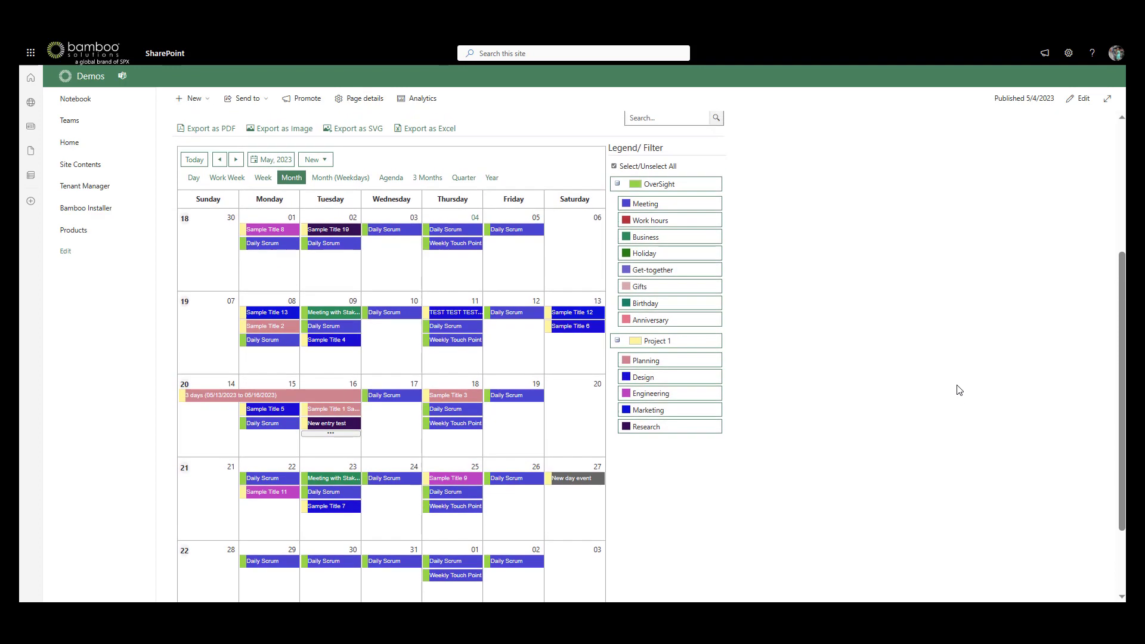
Step: Switch from month view to the Agenda list for May 4 to June 4, 2023, opening a meeting's details
click(331, 229)
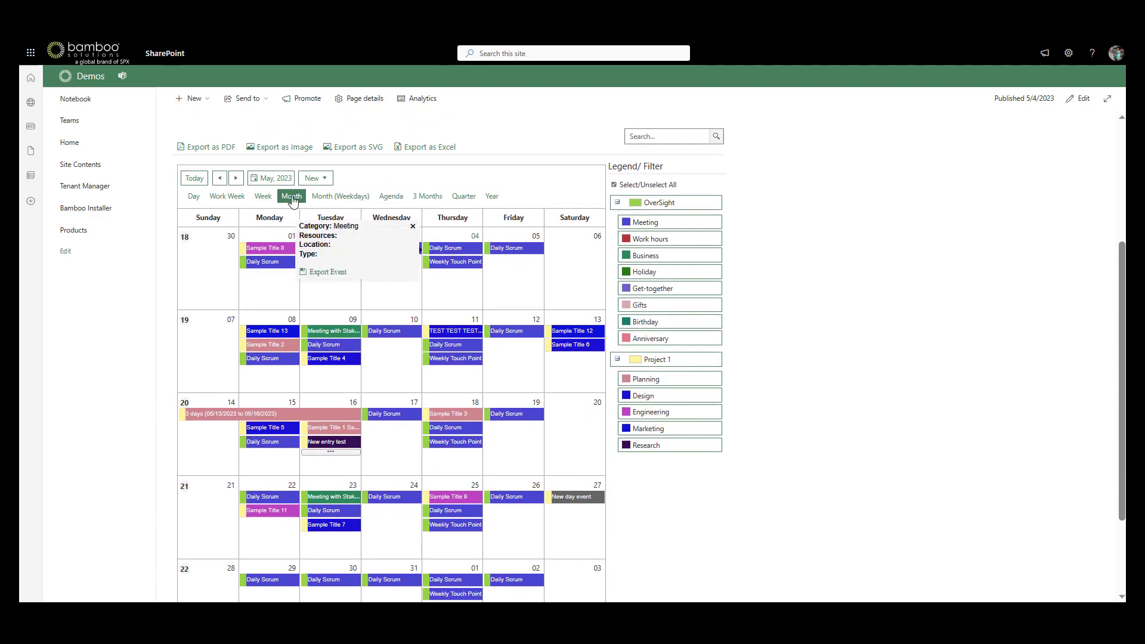
mouse_move(166, 265)
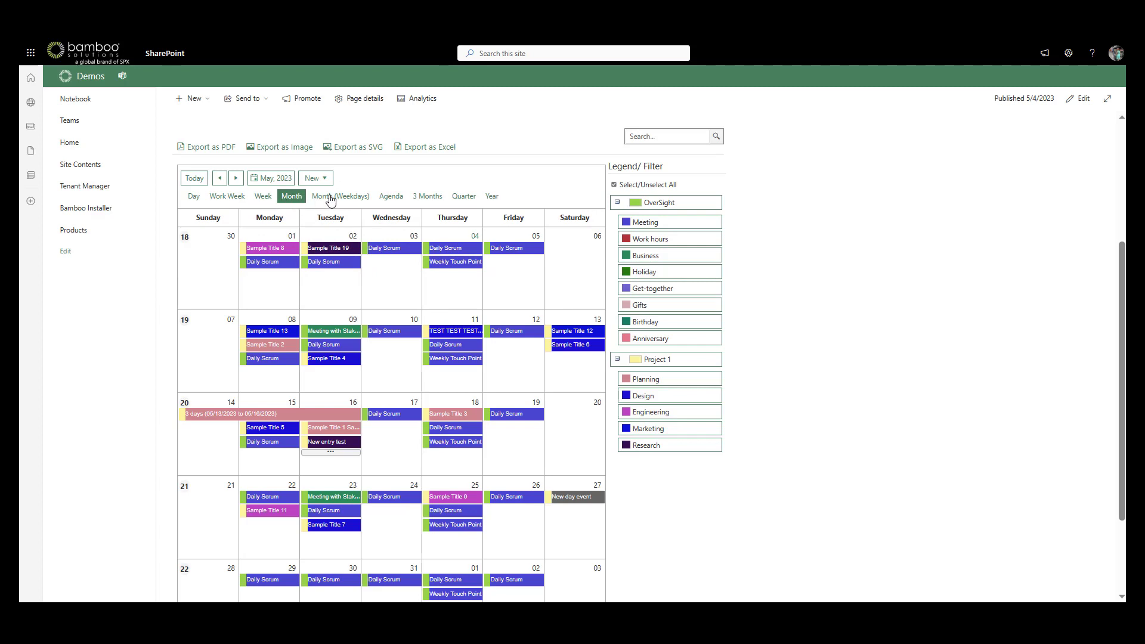
mouse_move(490, 201)
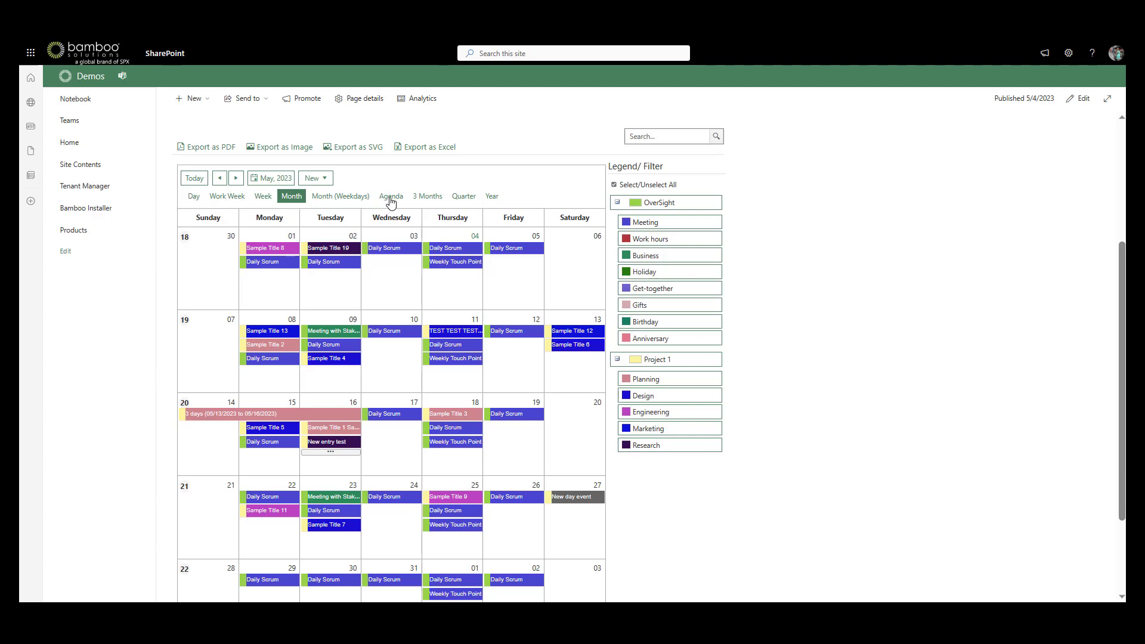
click(391, 196)
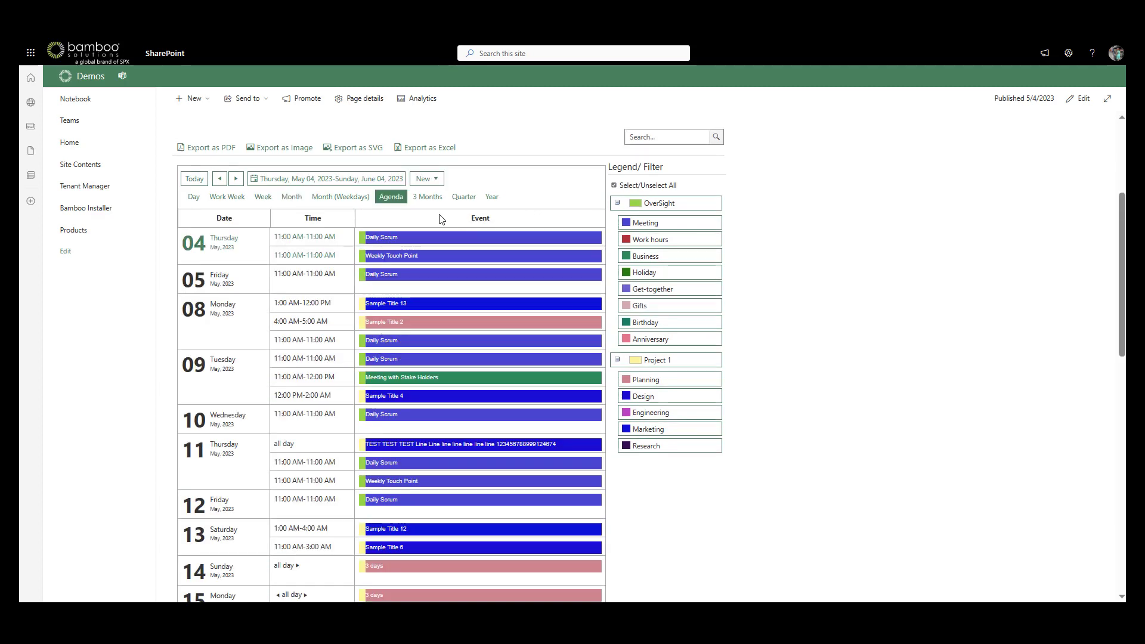
mouse_move(407, 216)
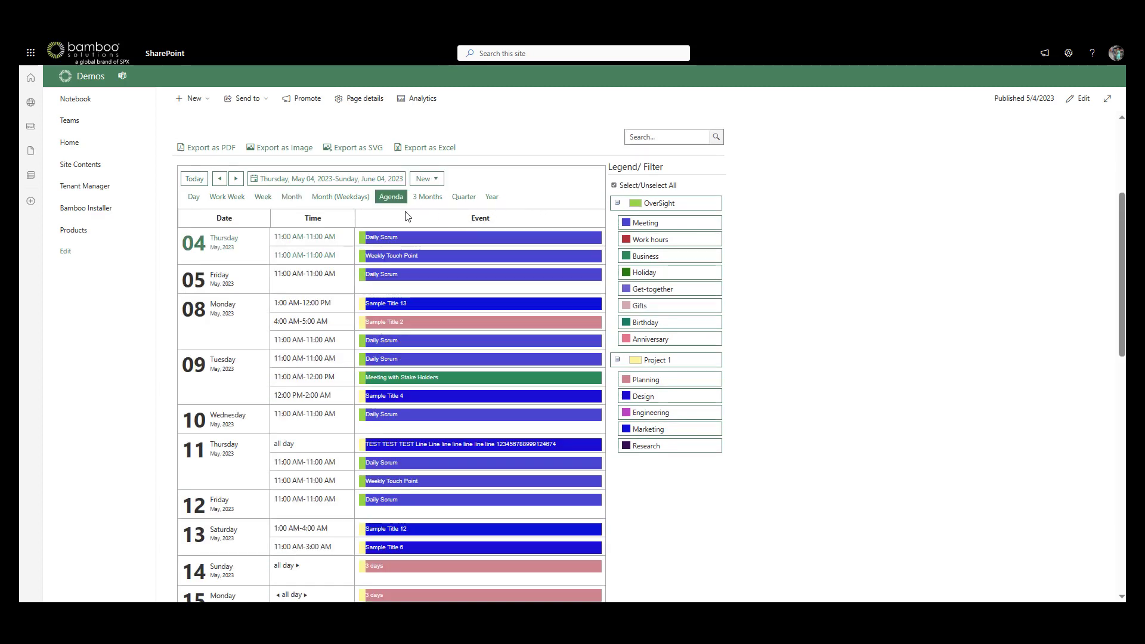
click(379, 236)
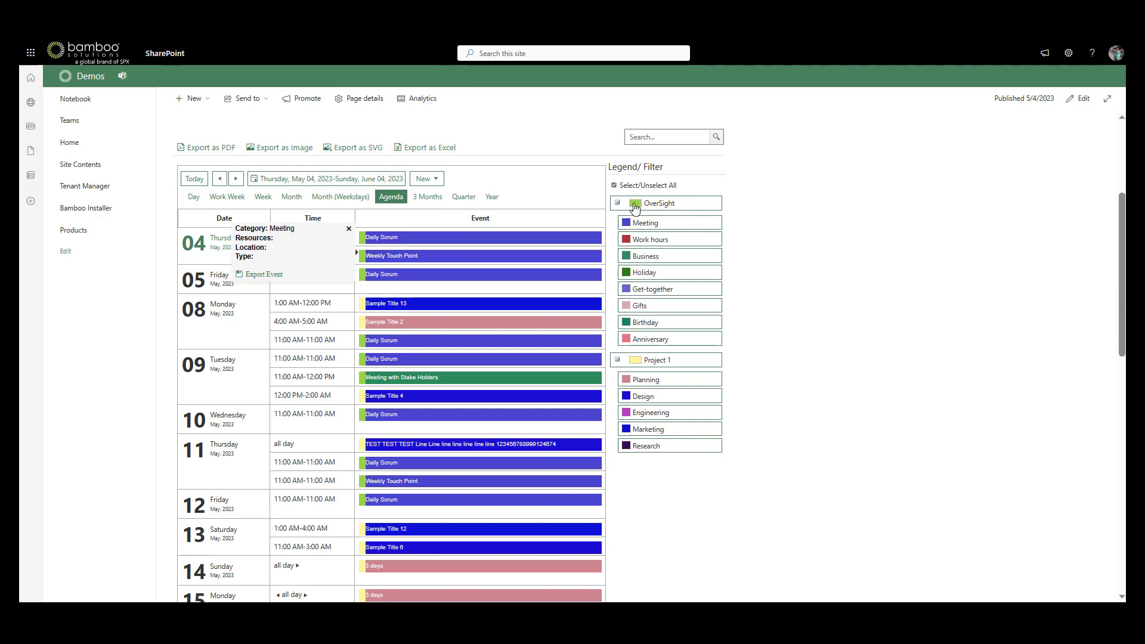
Step: Hide OverSight and then all categories in the legend, then re-enable every category
click(624, 202)
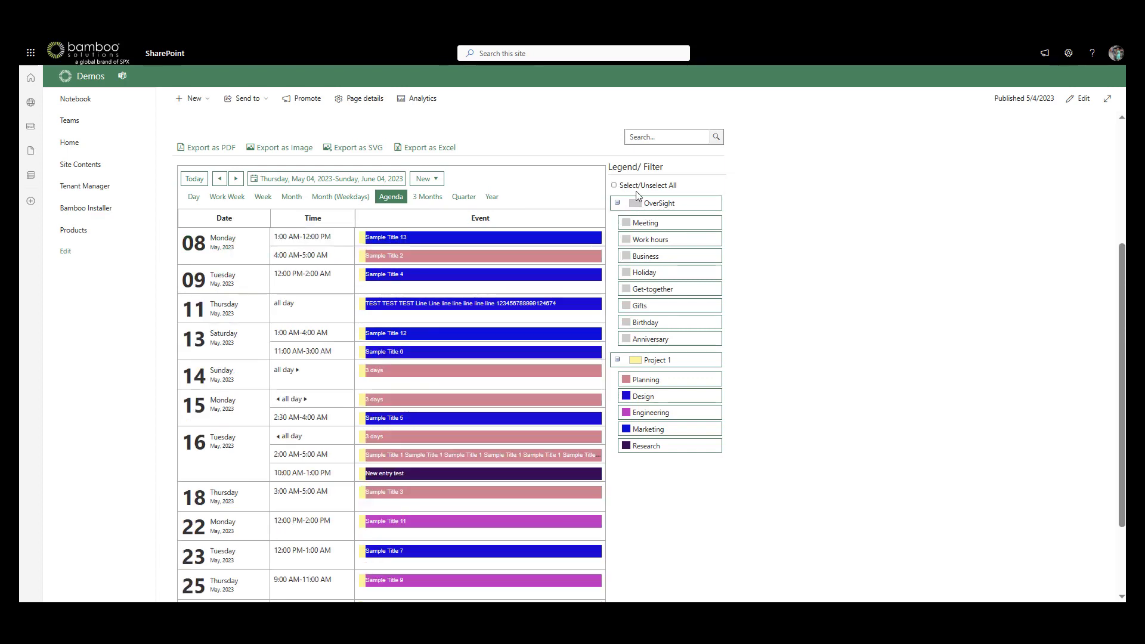
click(620, 185)
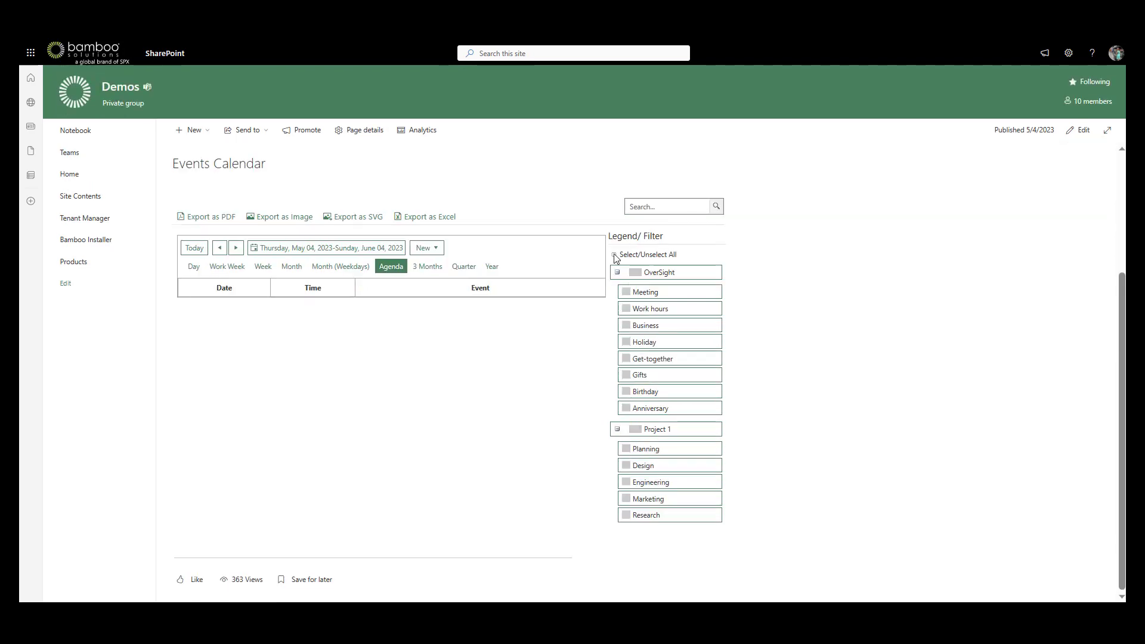
click(614, 254)
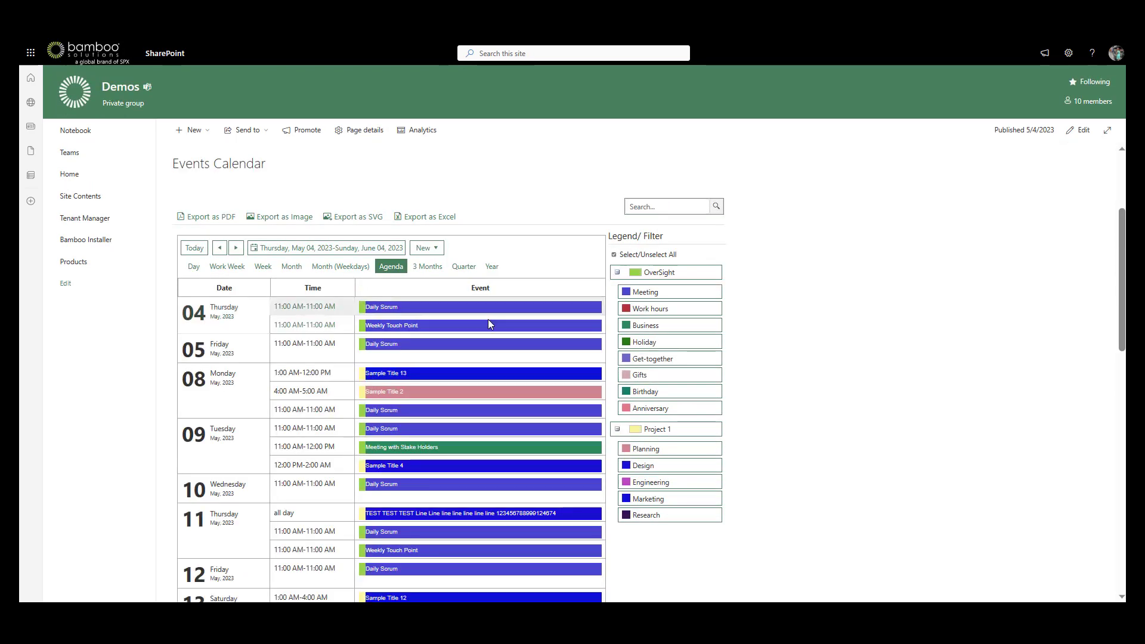
Step: Jump to today and advance the agenda to start Saturday, May 6, 2023
click(381, 306)
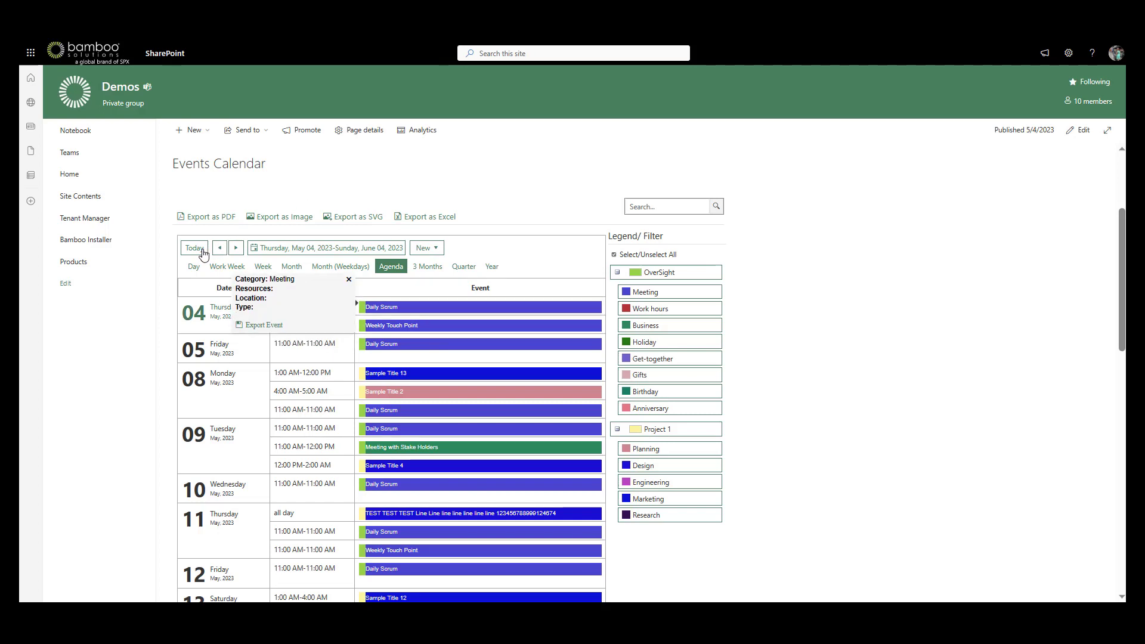
click(348, 279)
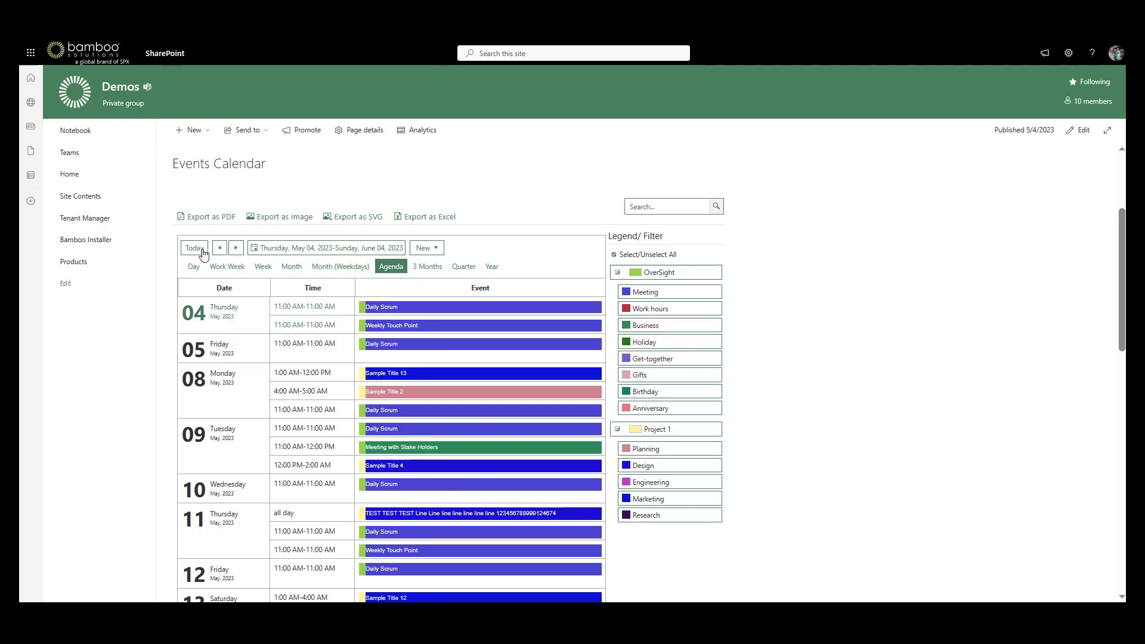
mouse_move(235, 251)
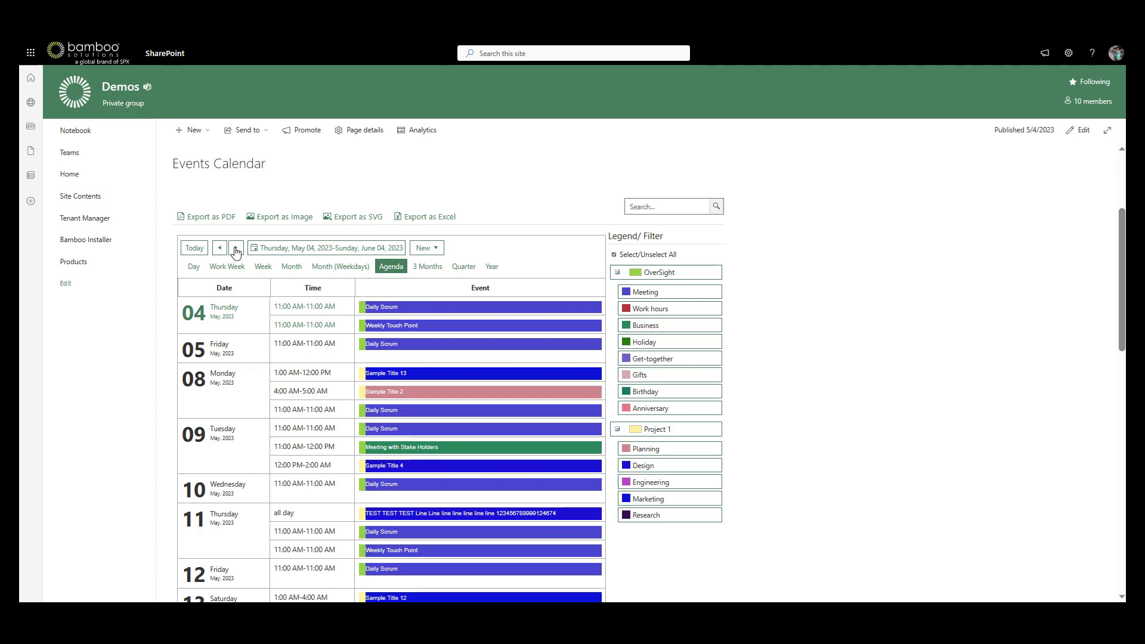
click(235, 247)
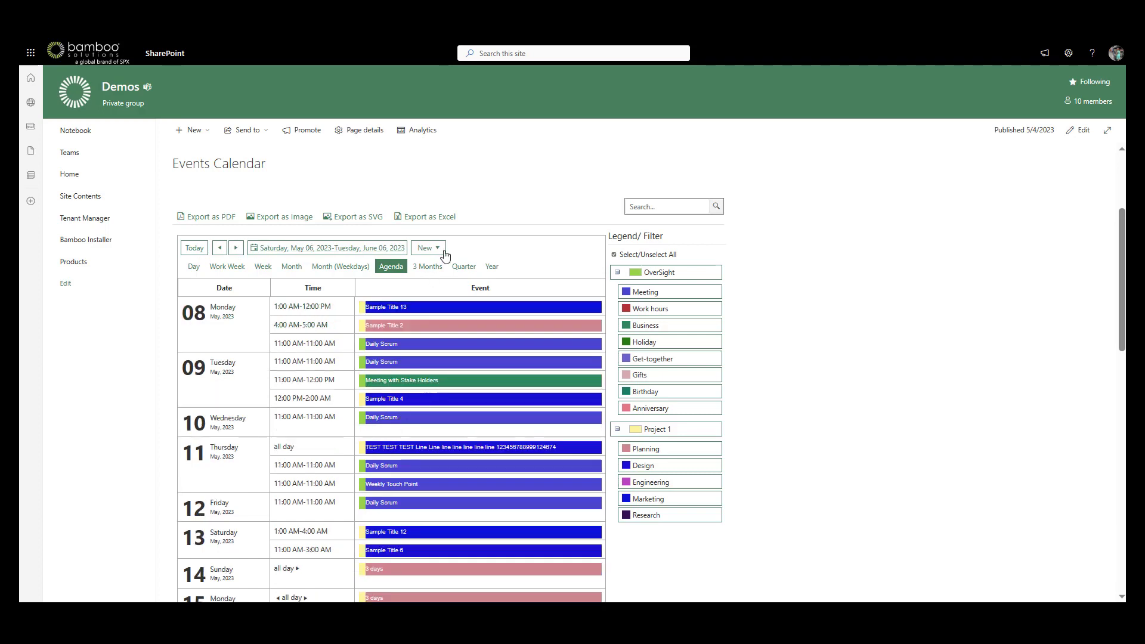
click(426, 248)
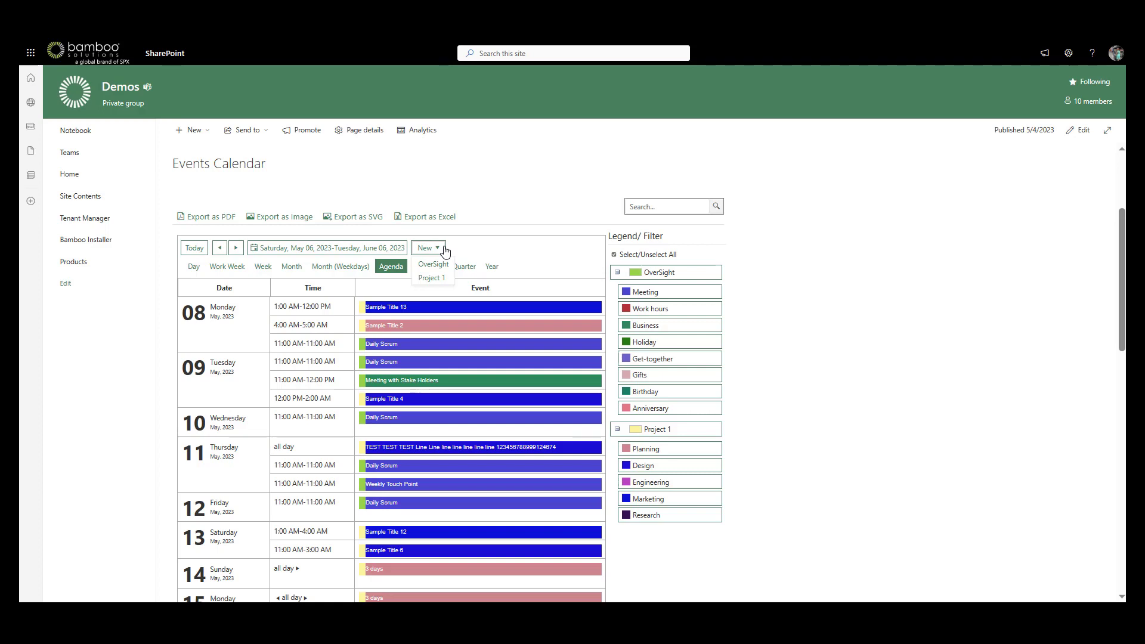
mouse_move(443, 268)
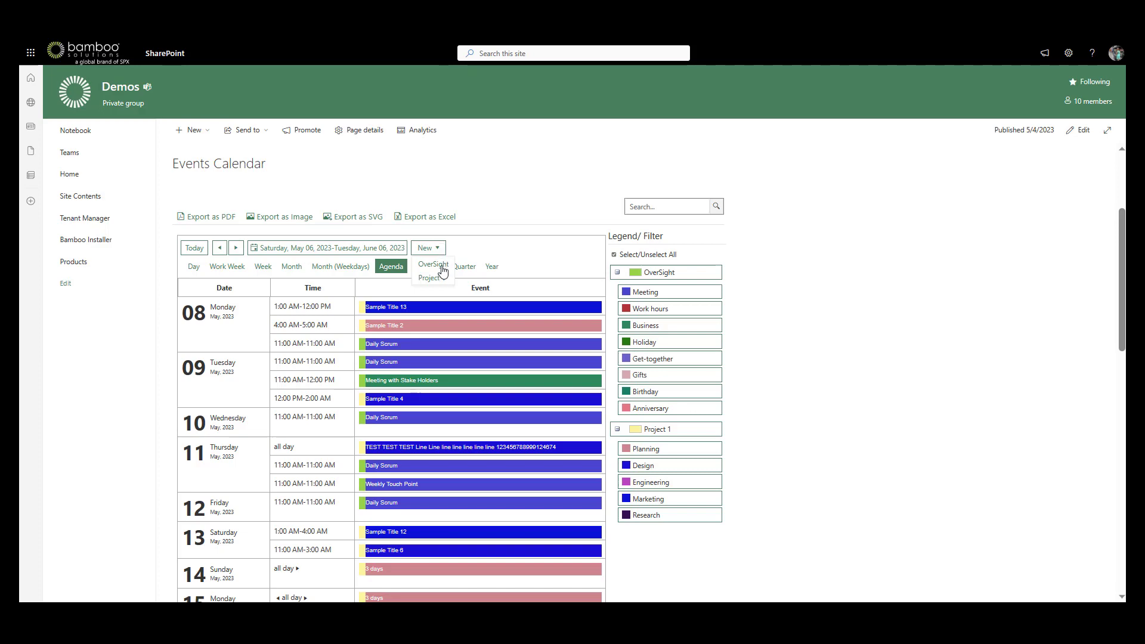
click(432, 264)
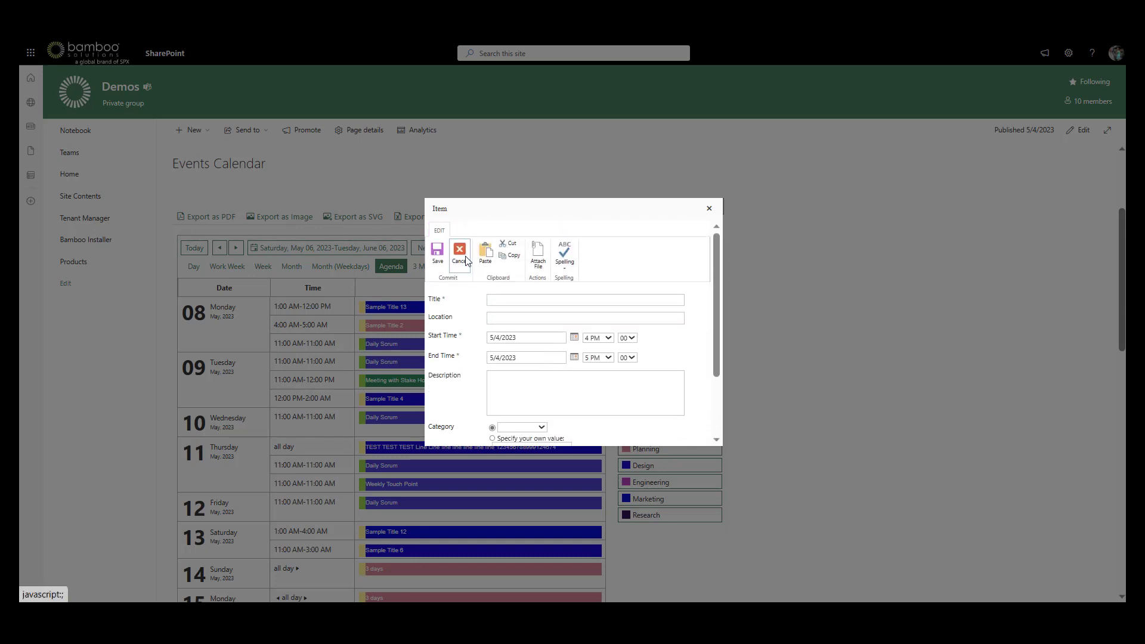
click(460, 254)
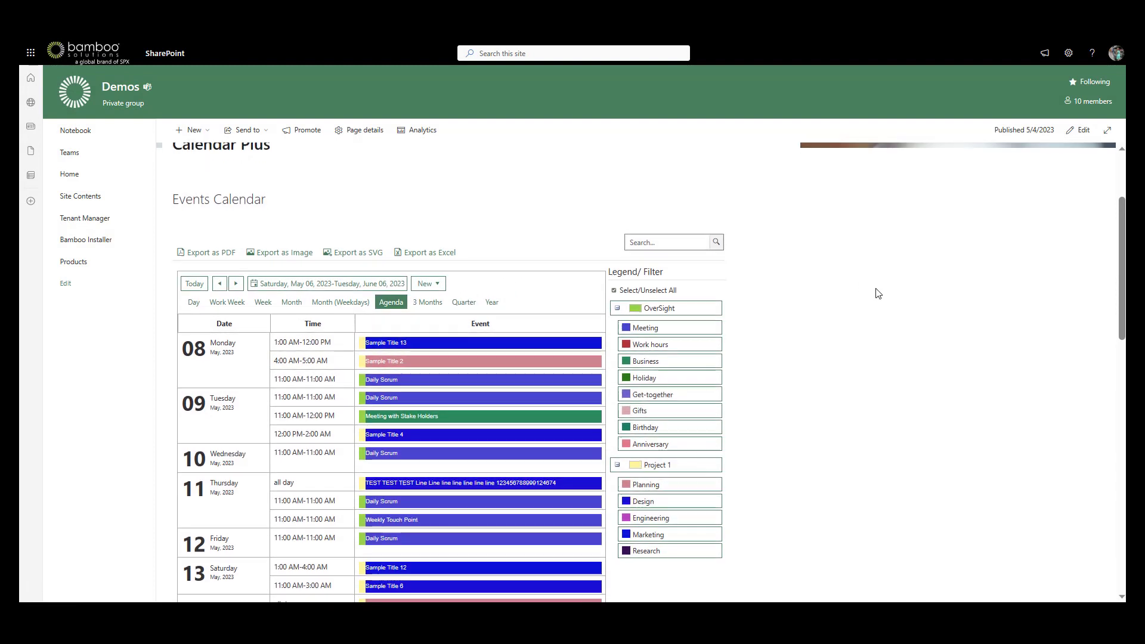
mouse_move(1083, 145)
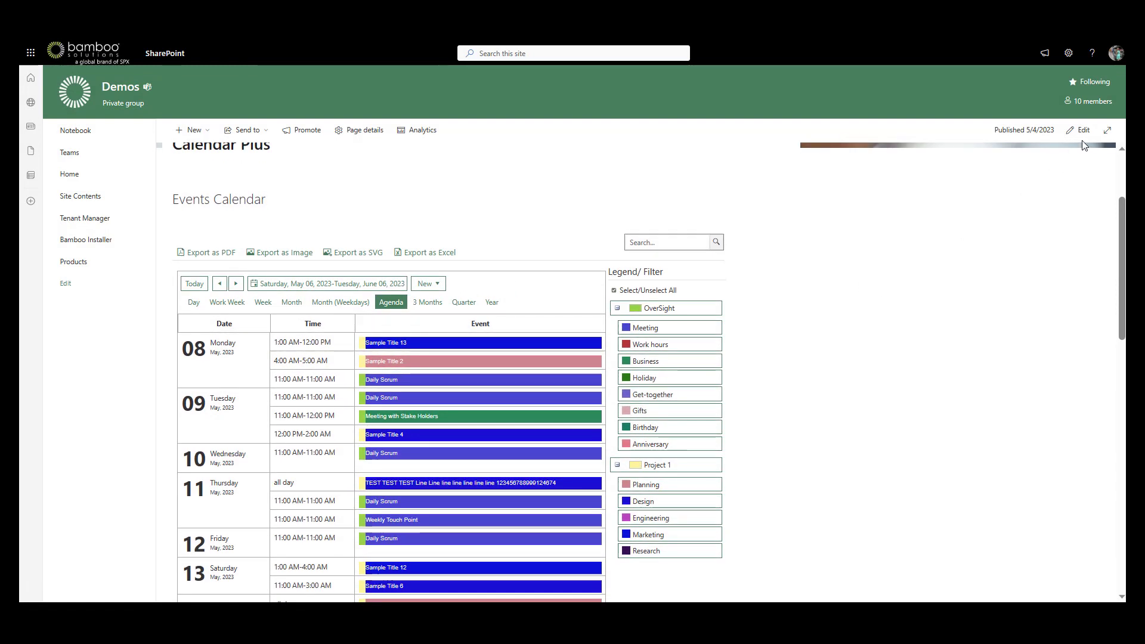
Step: Put the Calendar Plus page in edit mode and select the Events Calendar web part
click(1084, 130)
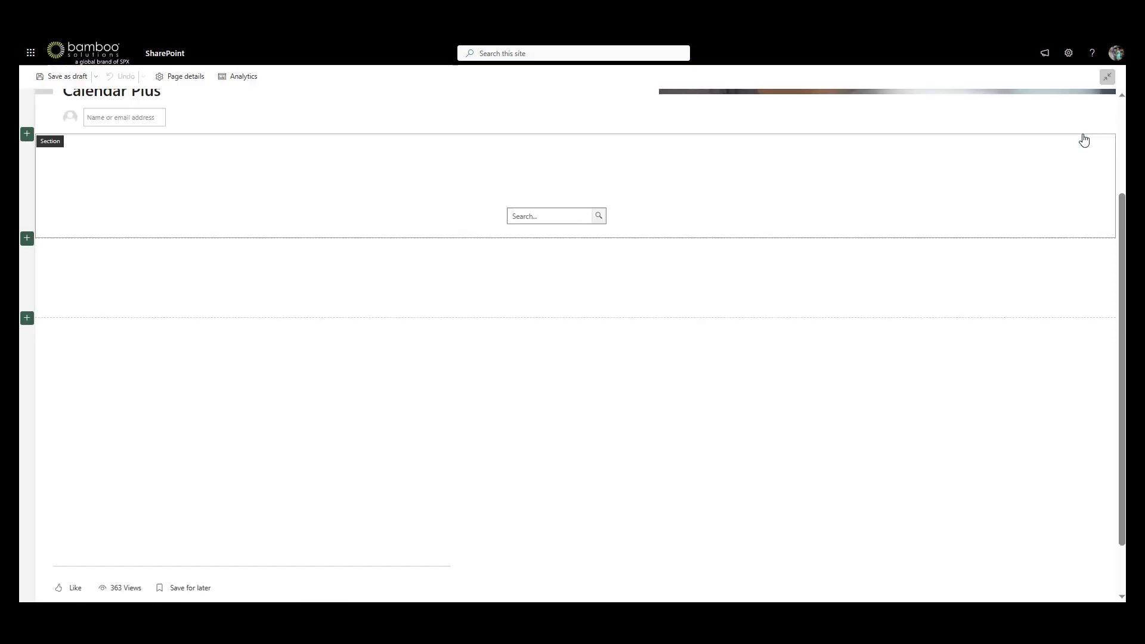
scroll(up, 3)
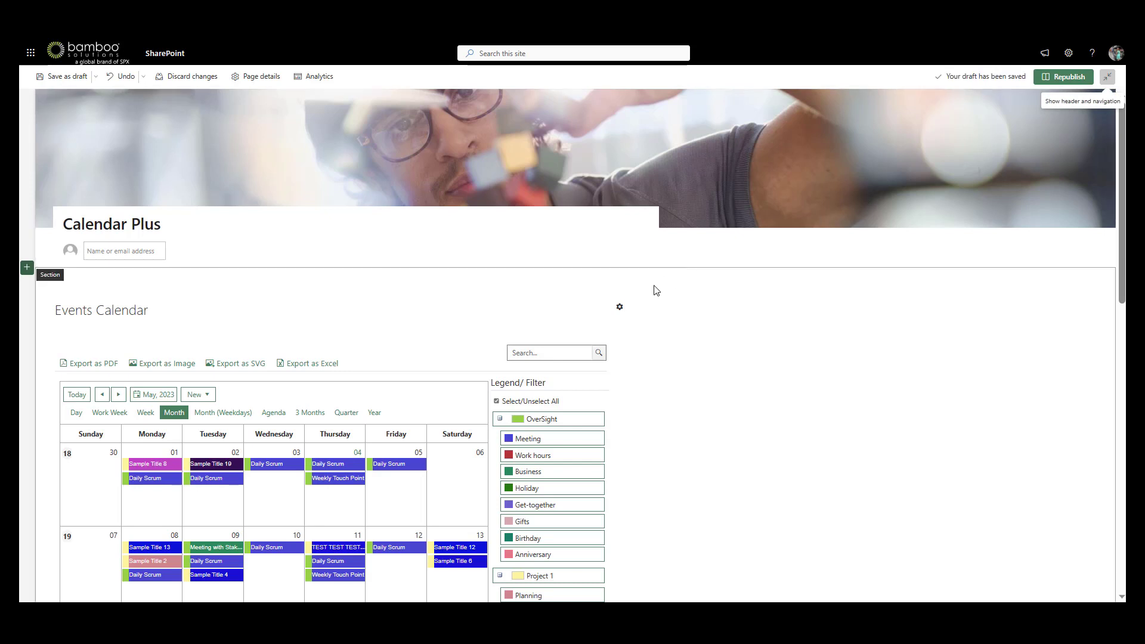
click(619, 307)
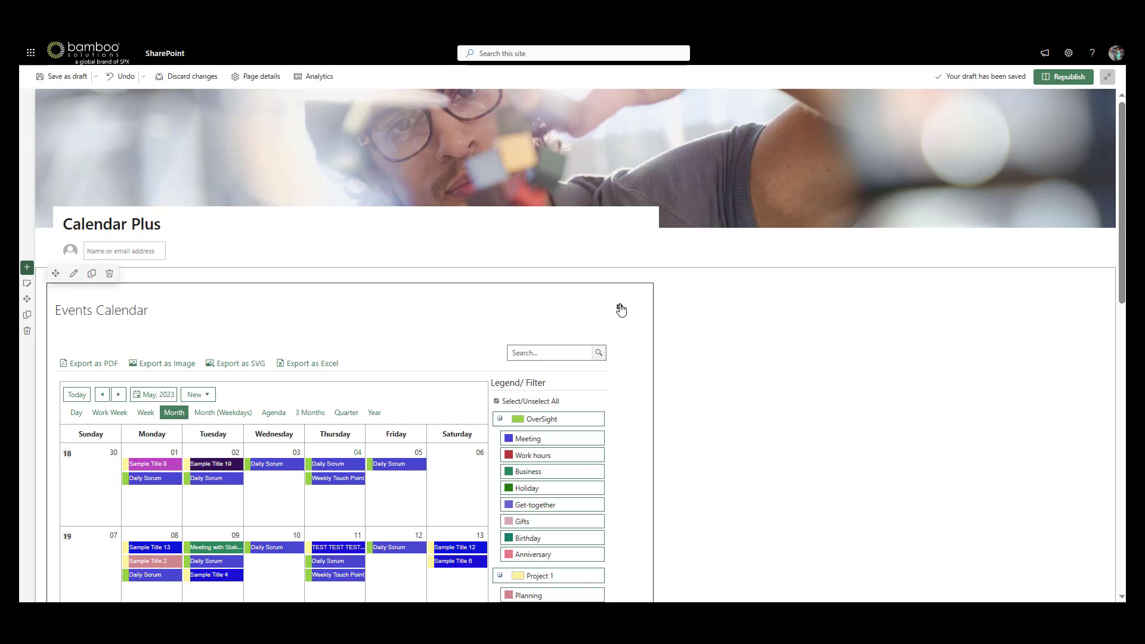
Step: Open Calendar Plus by Bamboo Settings and inspect the General tab's 3 items per cell
click(619, 306)
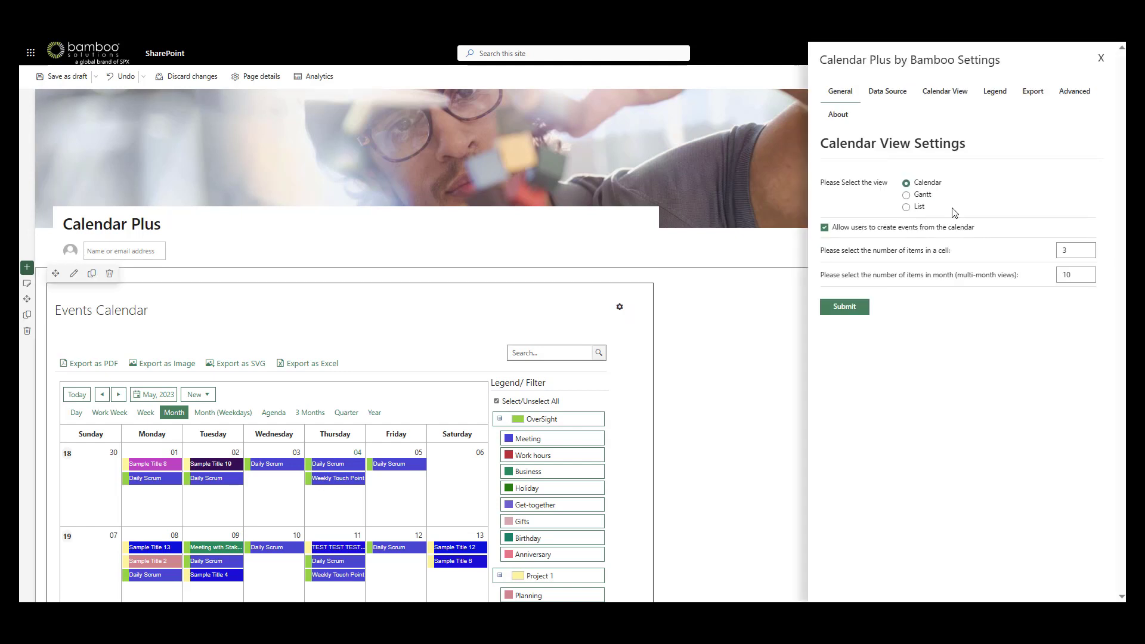
mouse_move(933, 192)
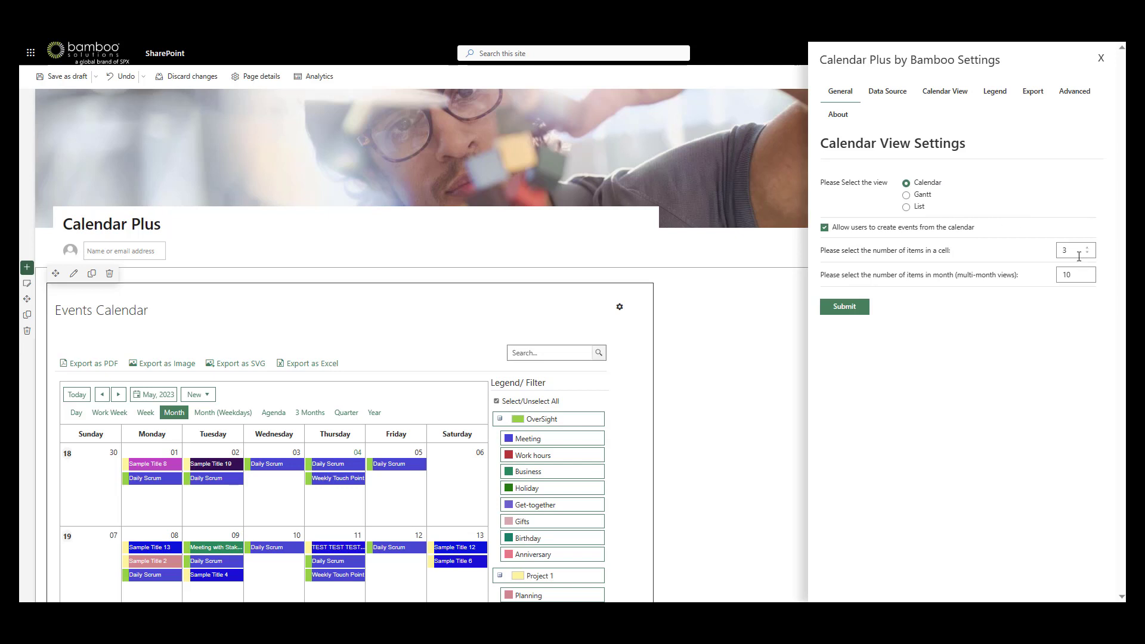
click(1074, 275)
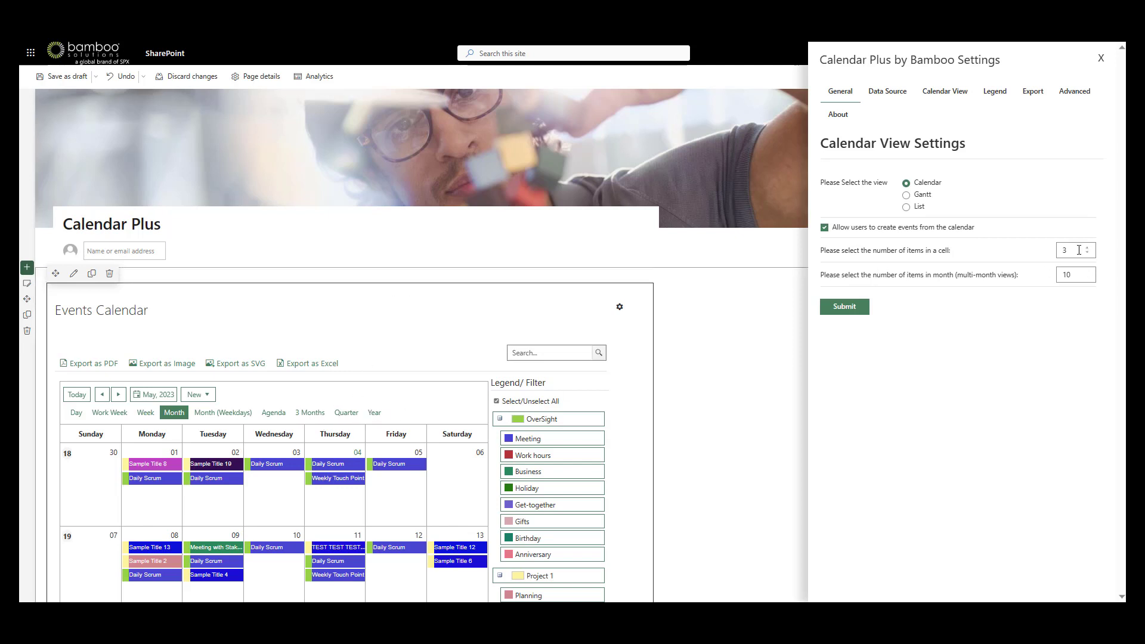
mouse_move(1089, 241)
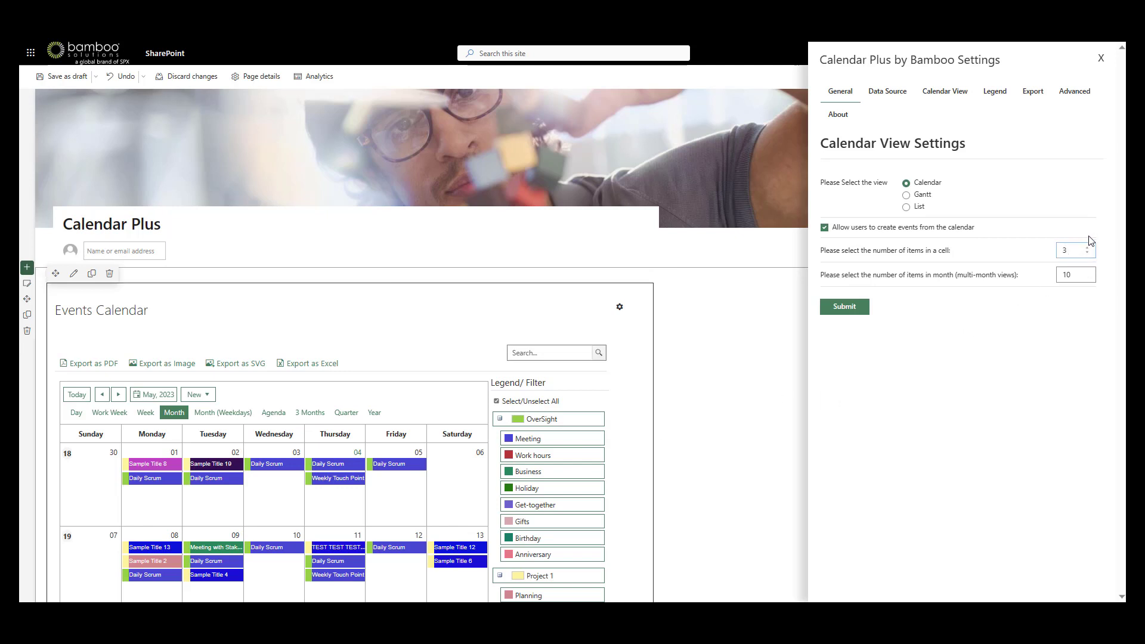
mouse_move(442, 522)
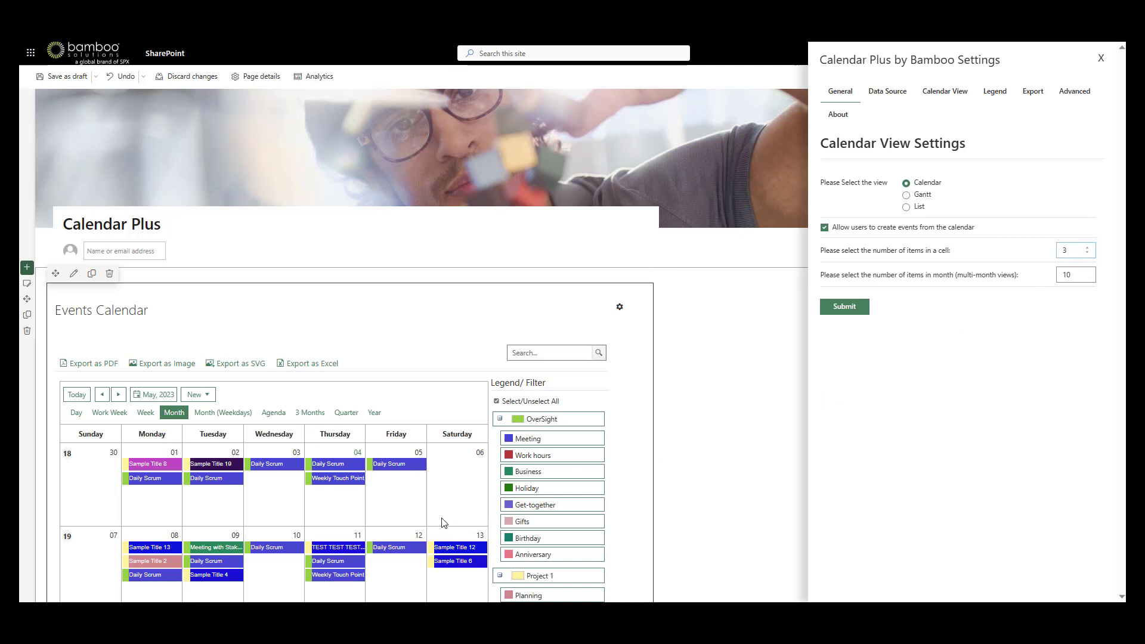
mouse_move(449, 496)
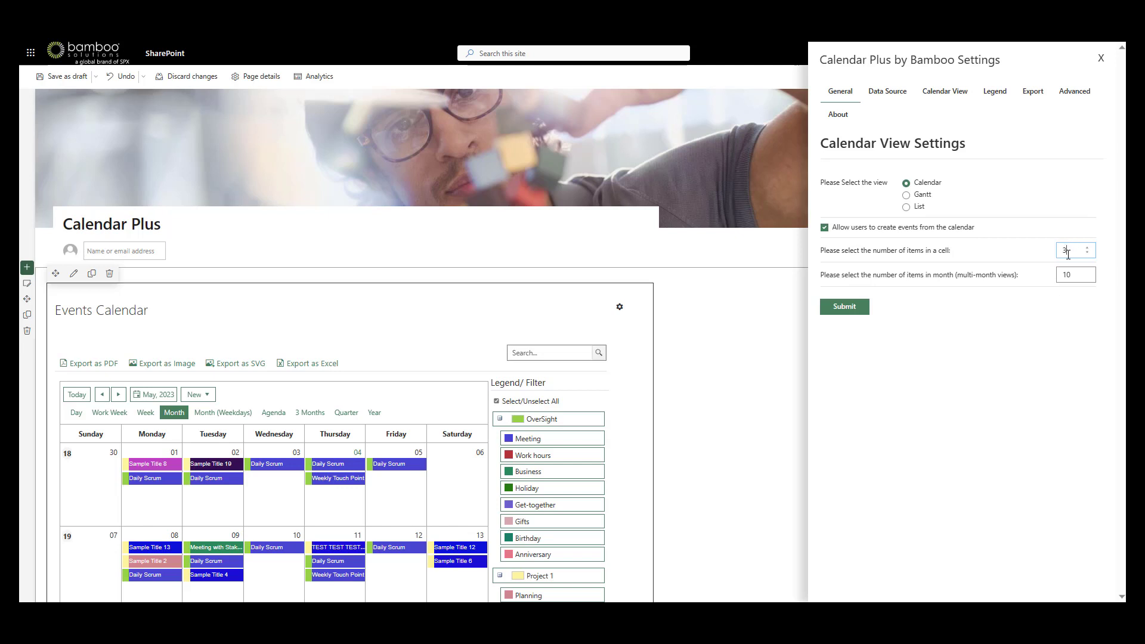
mouse_move(885, 91)
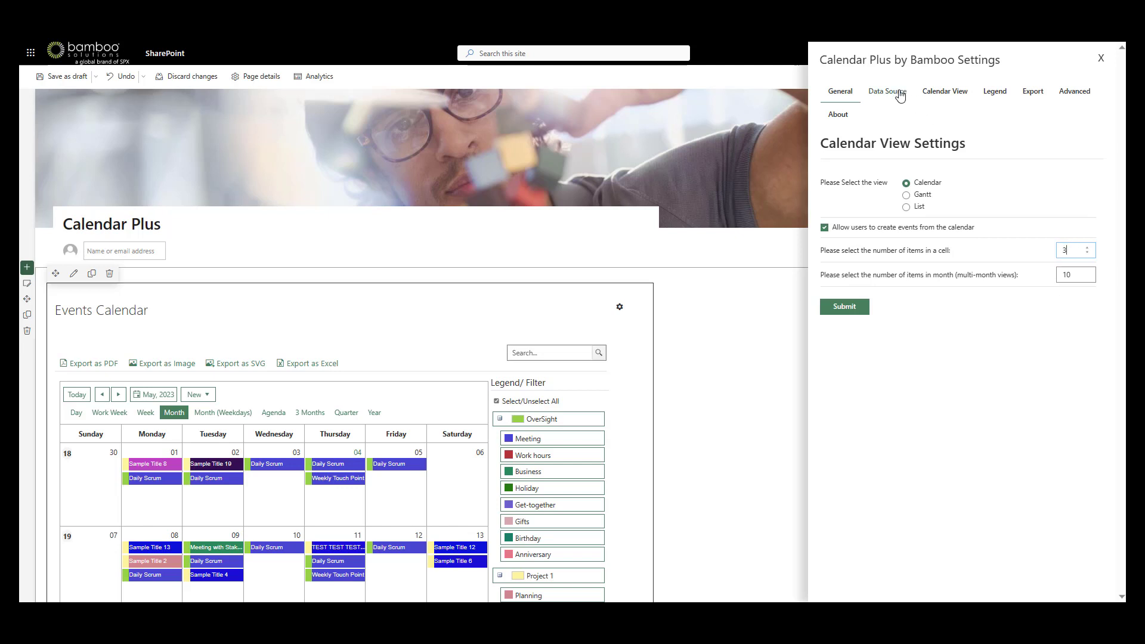
Step: Open the Data Source tab and browse the lists available for the OverSight source
click(886, 92)
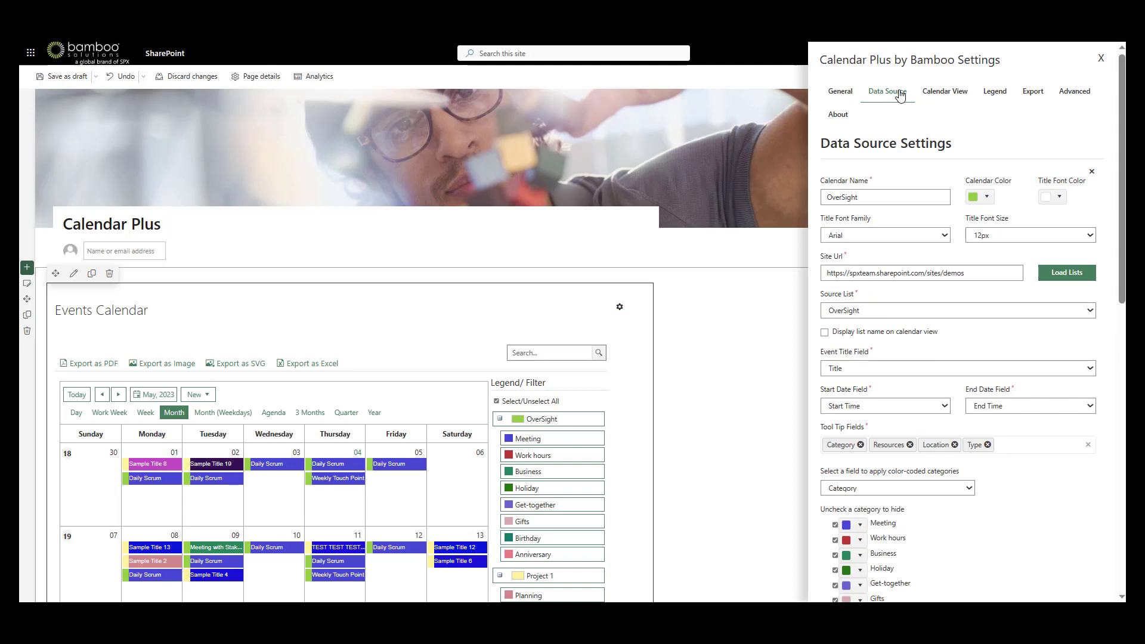
mouse_move(944, 256)
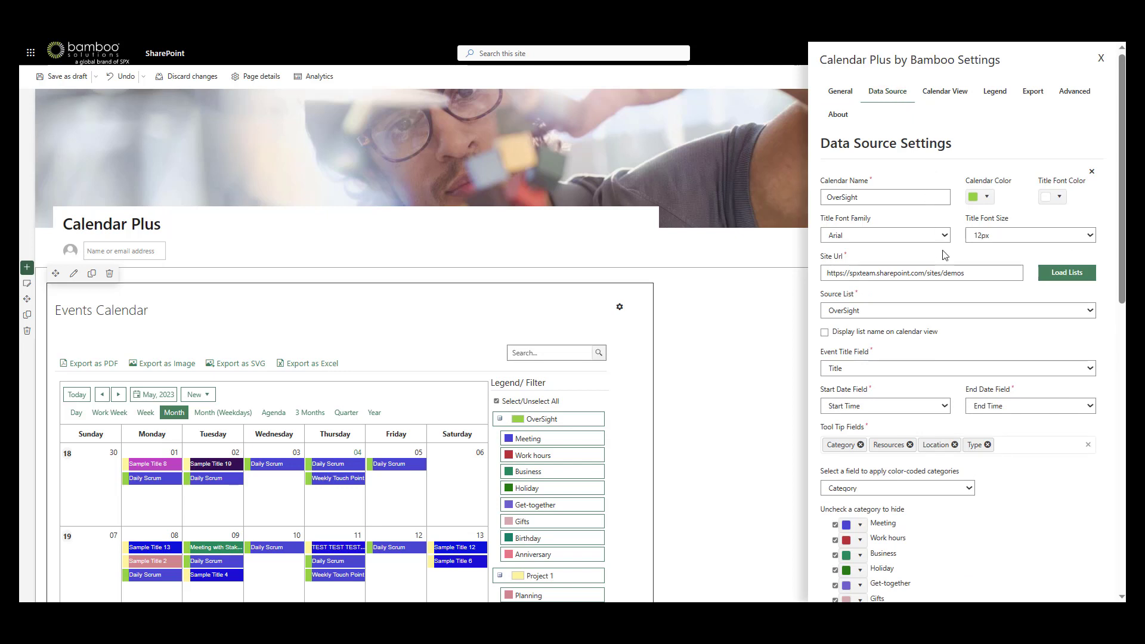
scroll(down, 3)
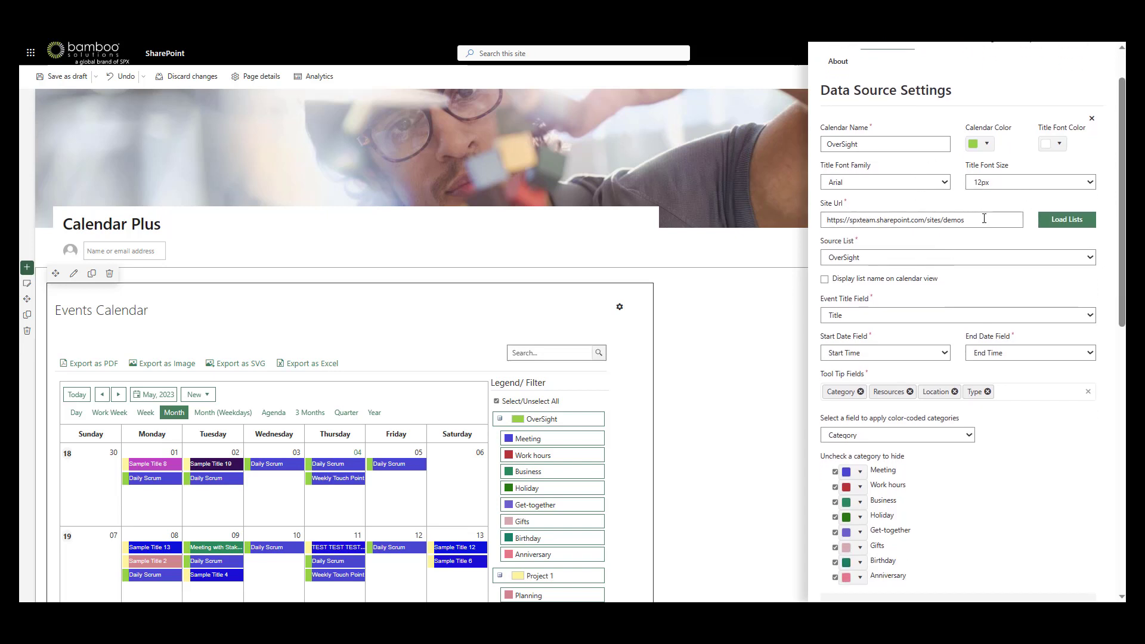
mouse_move(999, 255)
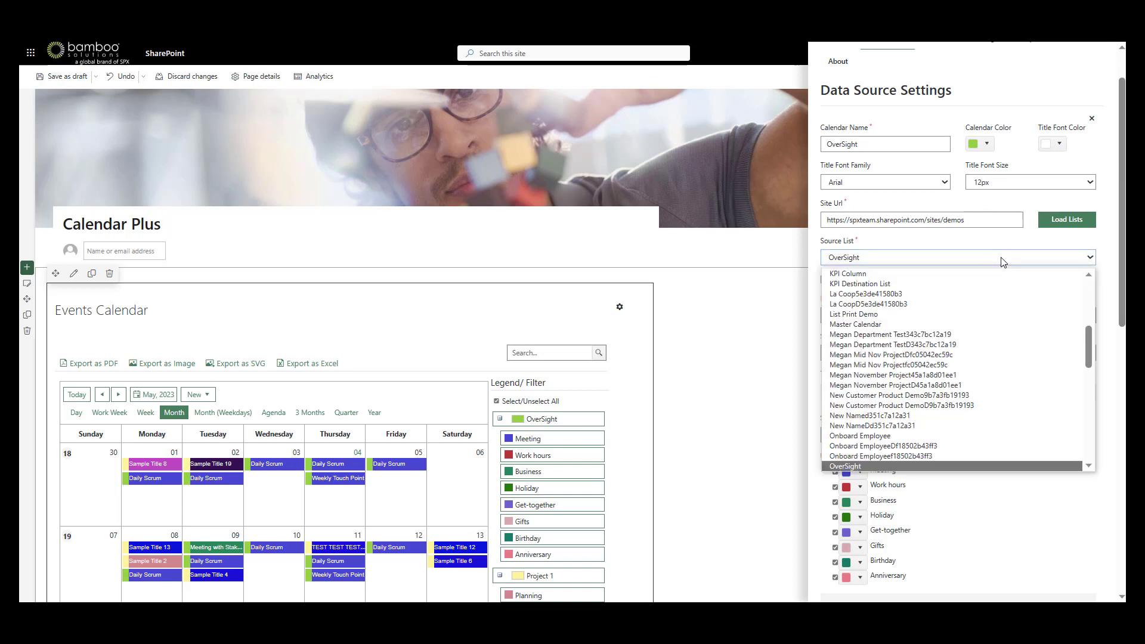
click(845, 466)
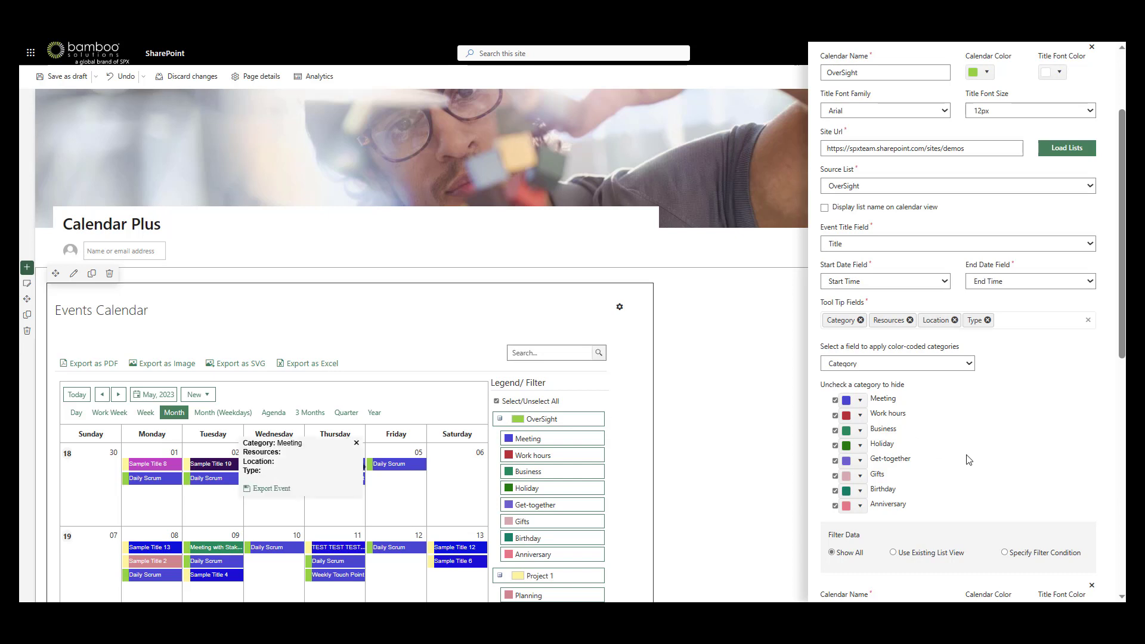
scroll(down, 3)
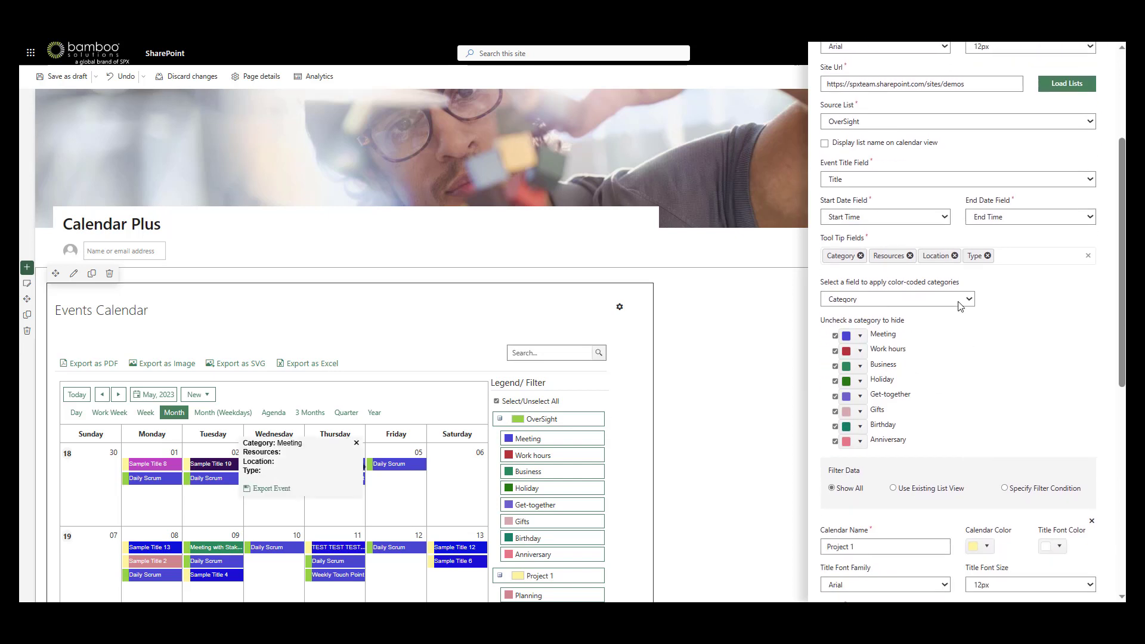
mouse_move(563, 558)
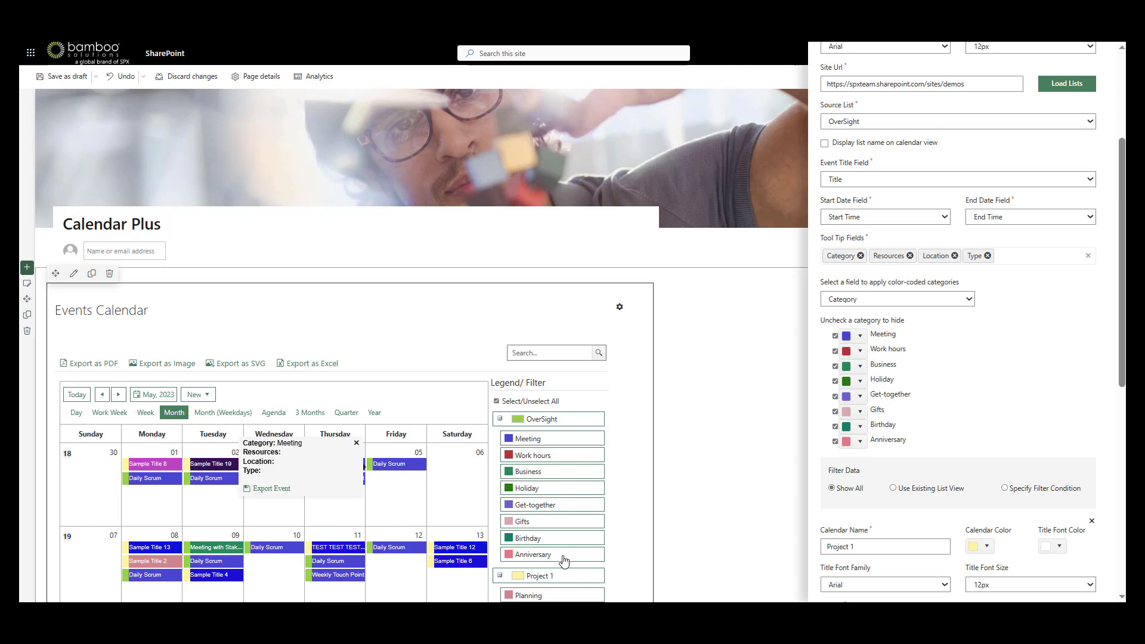
scroll(down, 3)
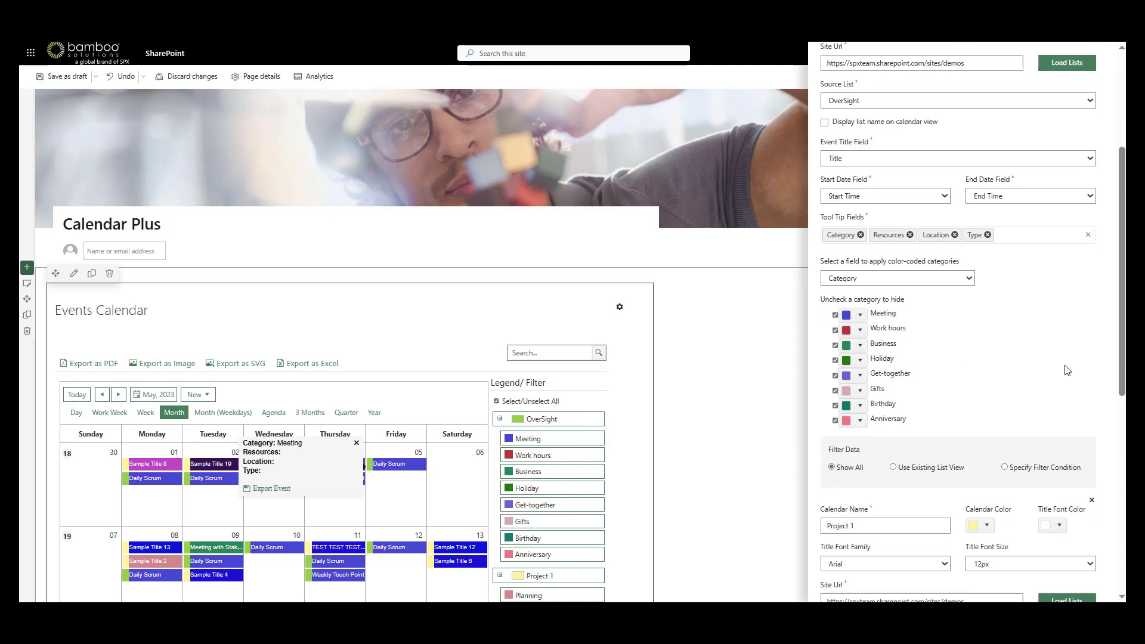
scroll(down, 3)
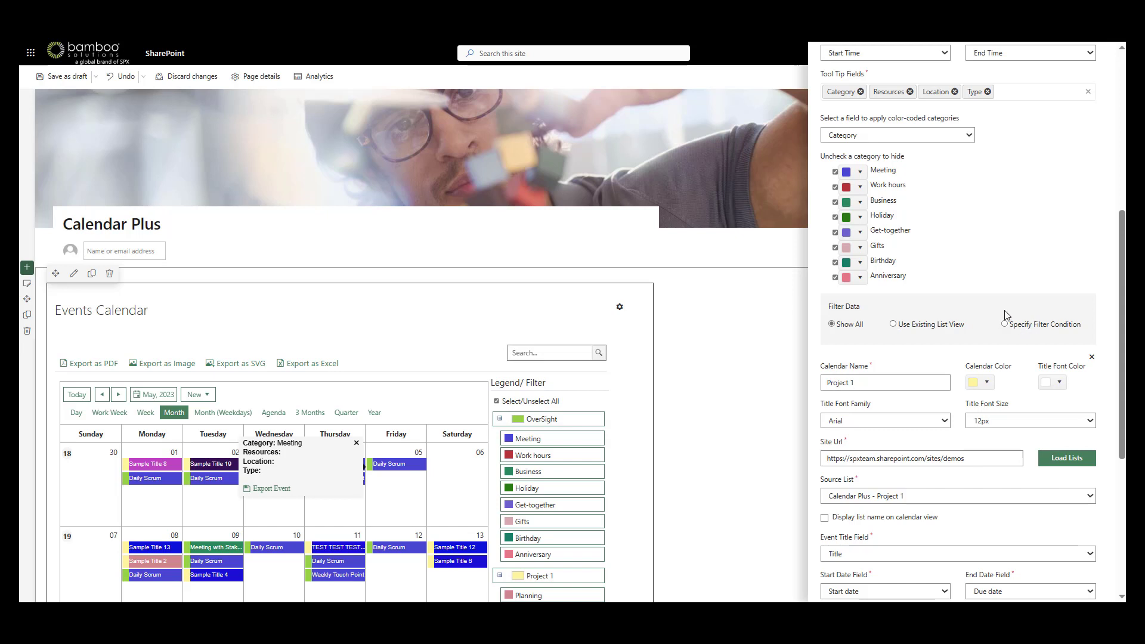
mouse_move(1006, 332)
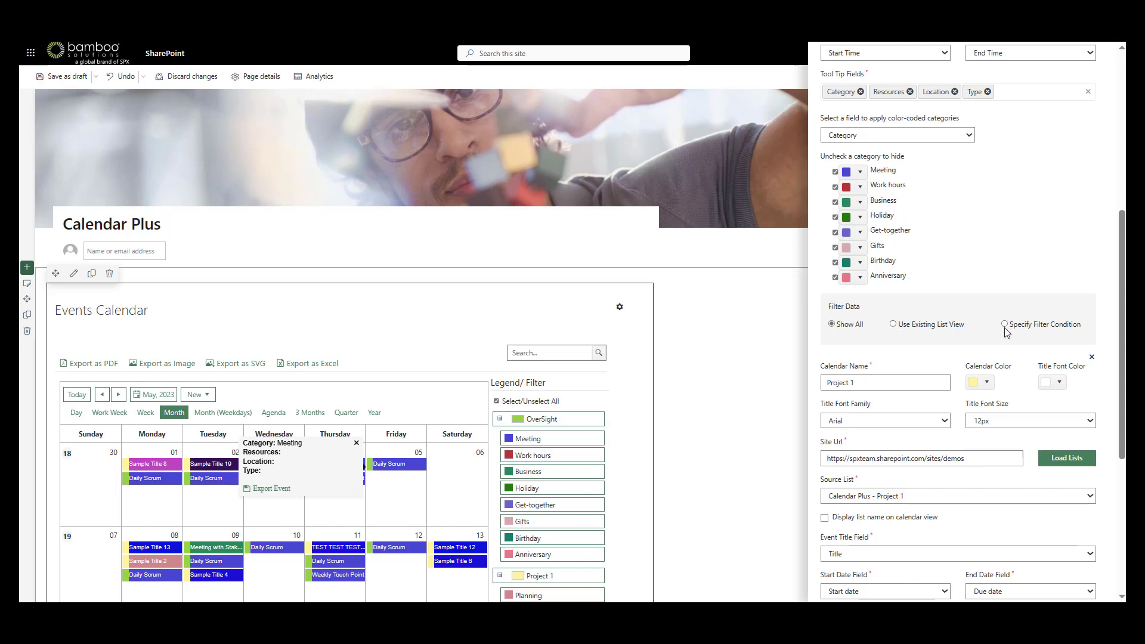
Step: Try Specify Filter Condition, revert to Show All, and scroll to the Project 1 source
click(1005, 325)
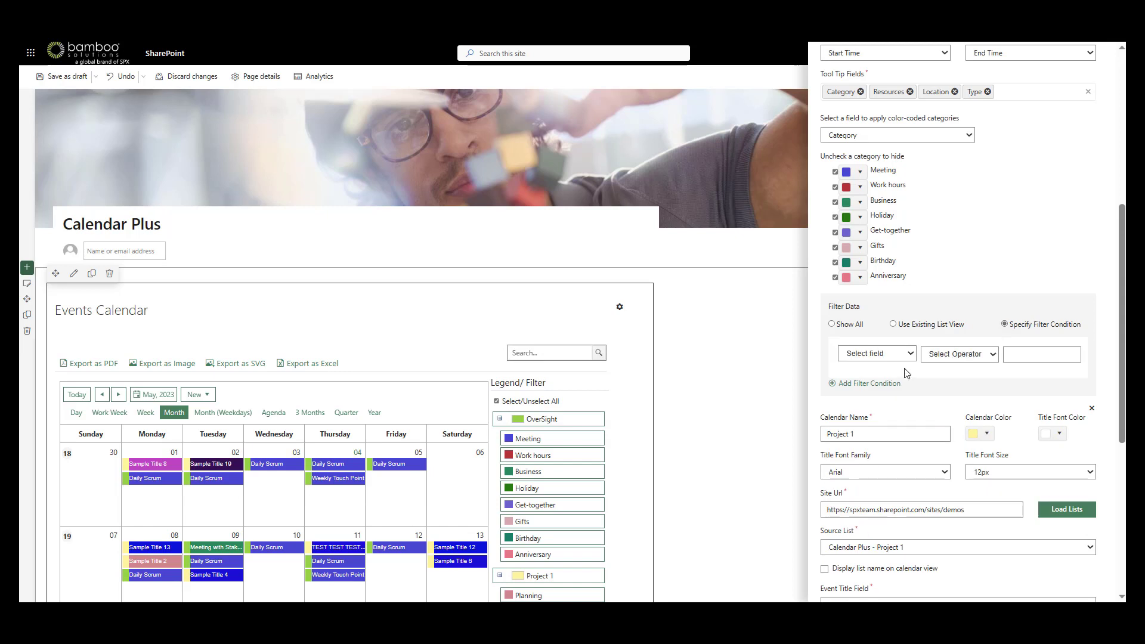
click(830, 323)
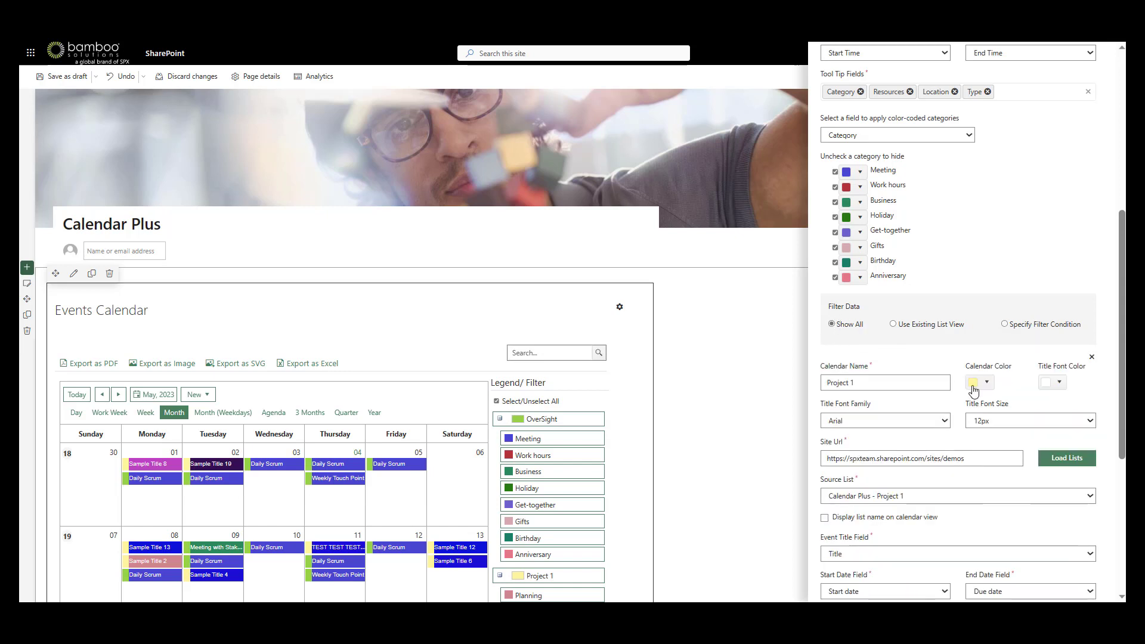
scroll(down, 3)
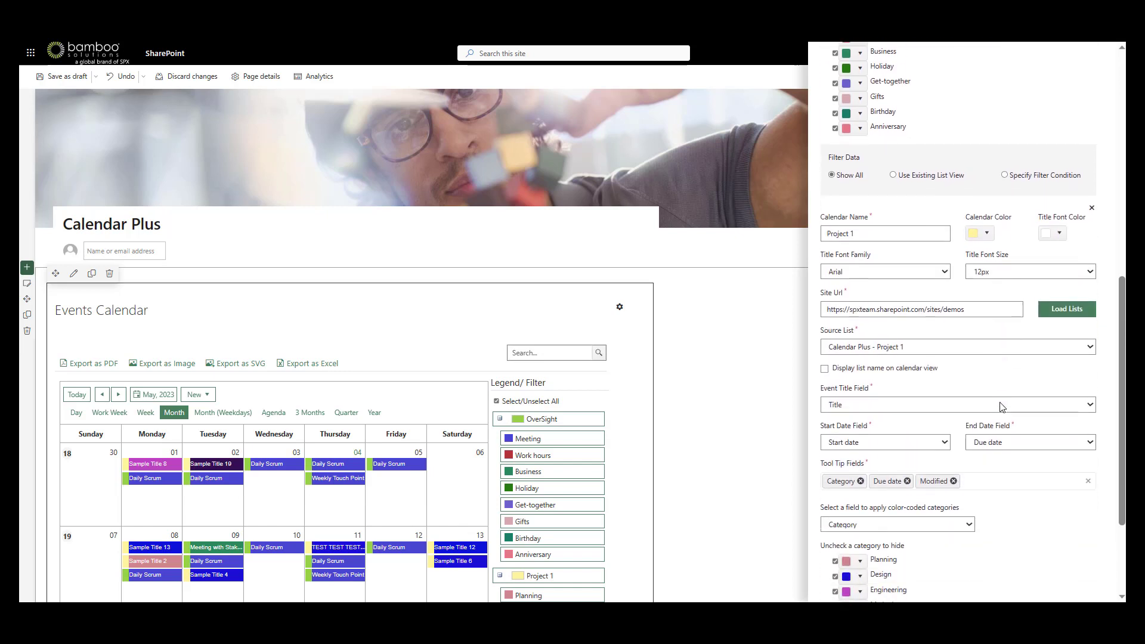
scroll(down, 3)
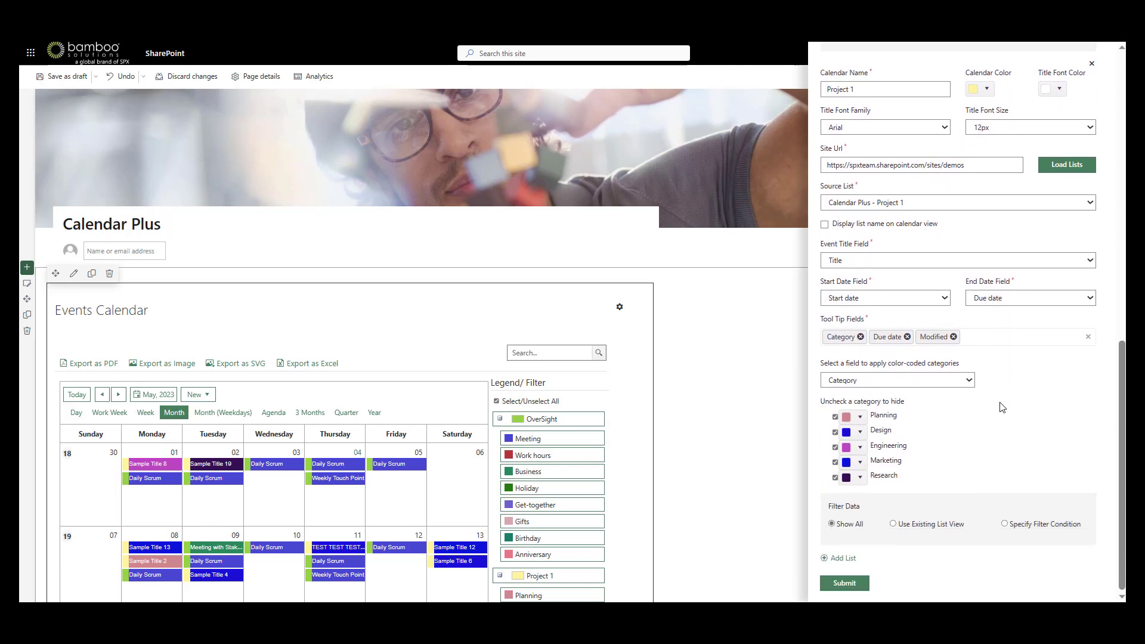
mouse_move(904, 432)
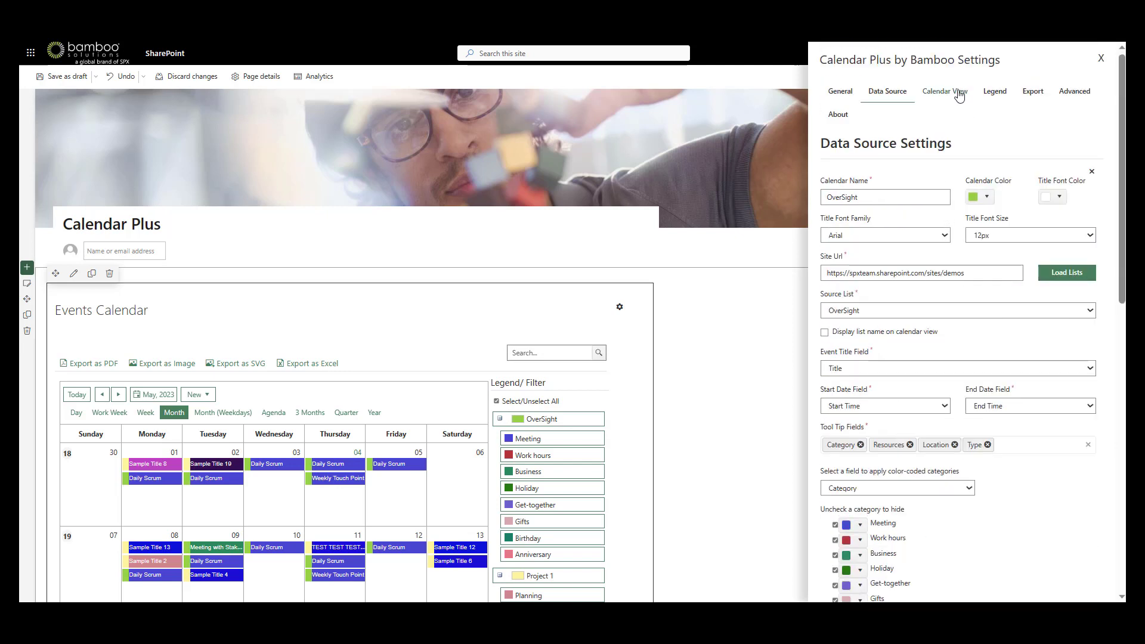
Step: Review the Calendar View tab, then open the Legend tab showing legend right, filtering enabled
click(943, 91)
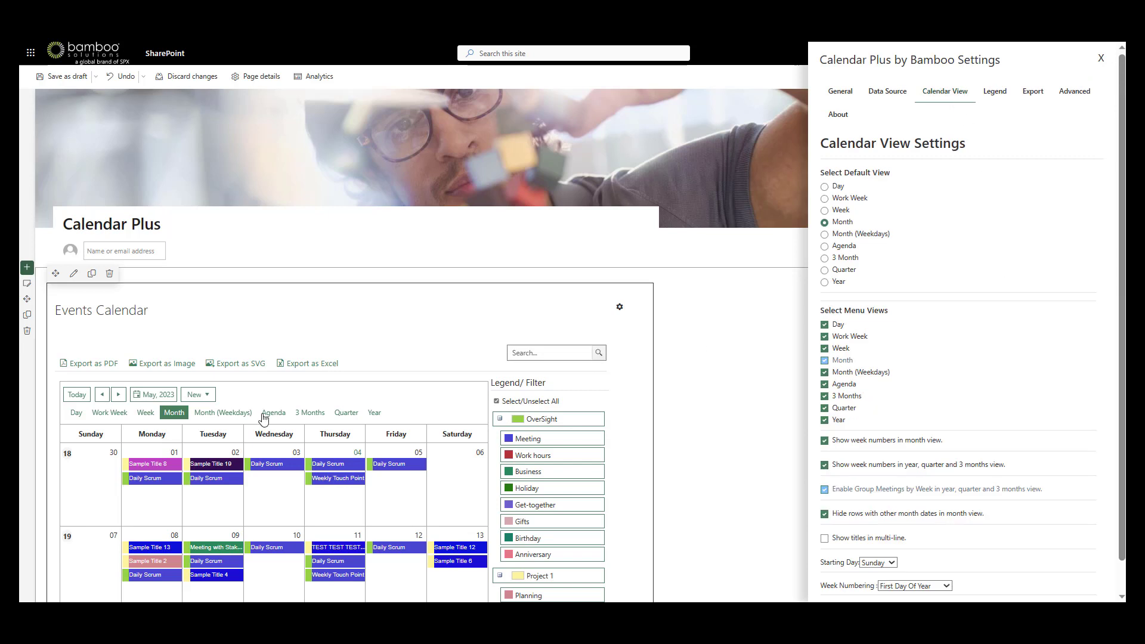
mouse_move(846, 209)
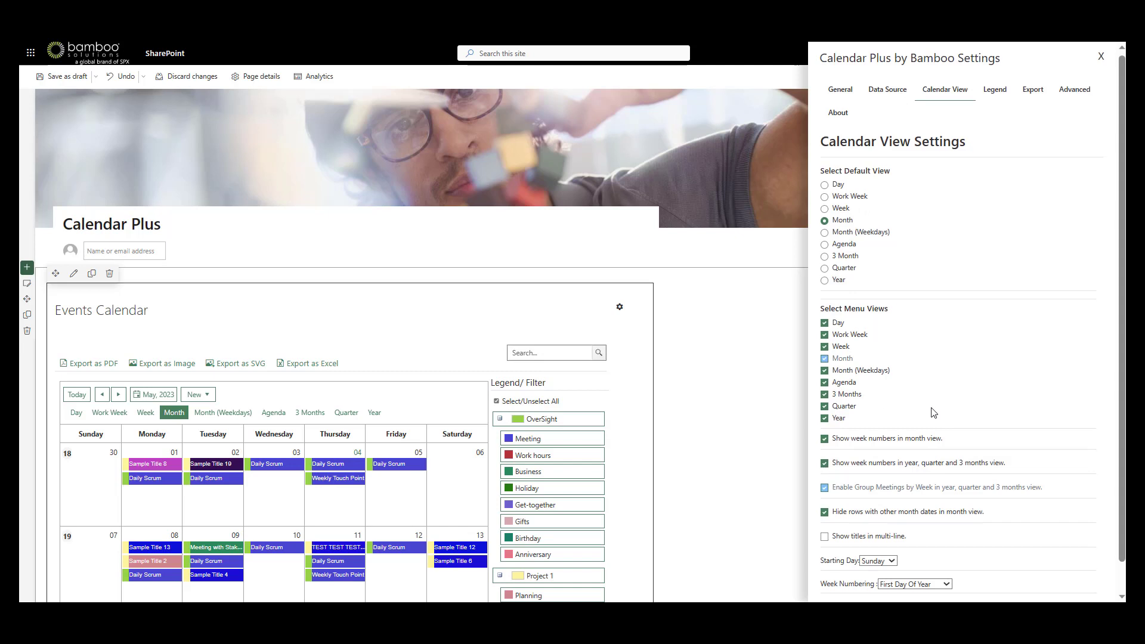
scroll(down, 3)
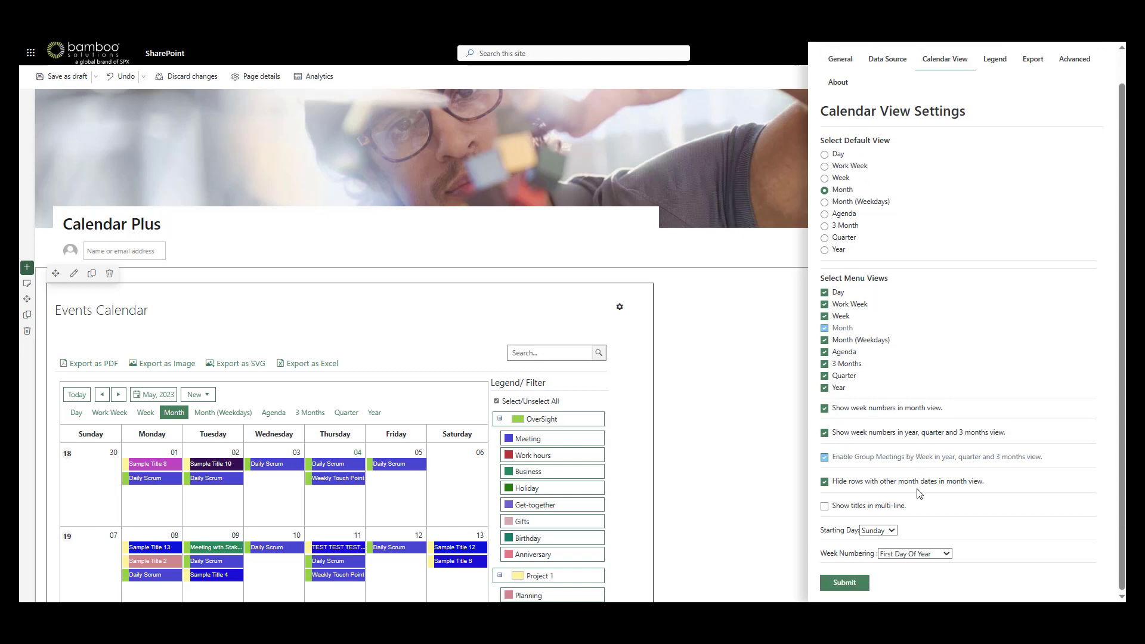
mouse_move(930, 532)
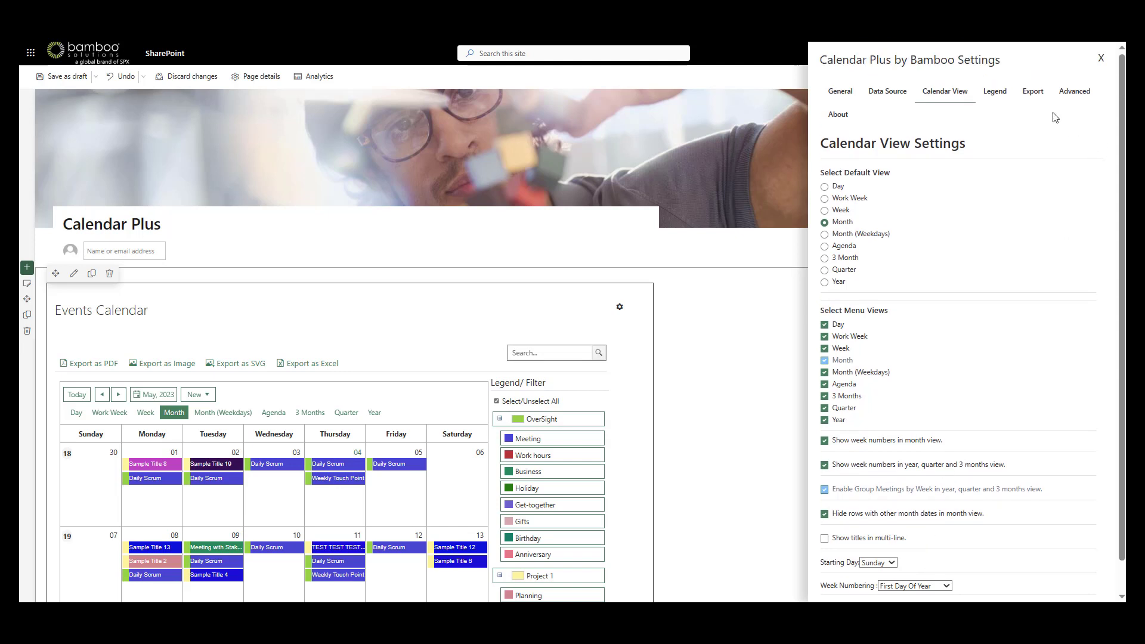
click(994, 90)
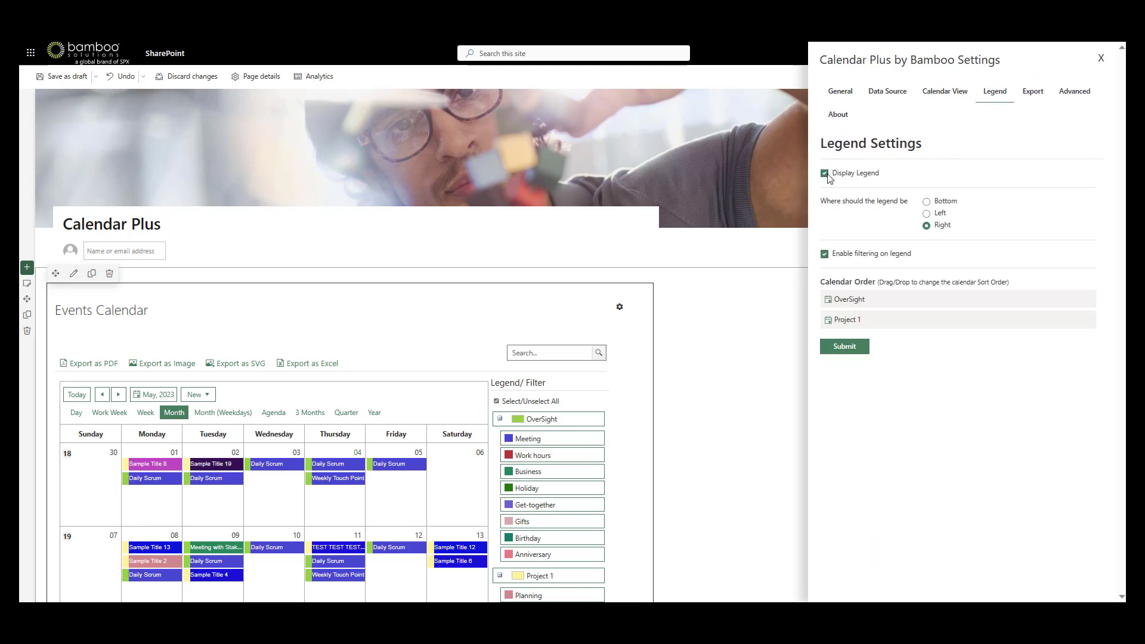
click(824, 172)
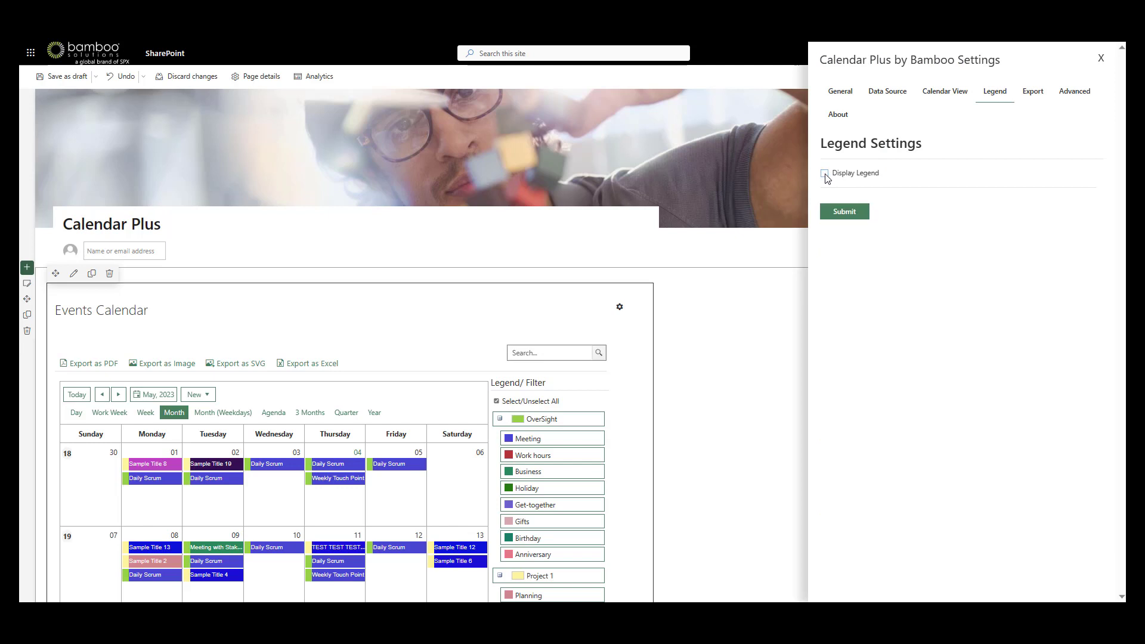
click(824, 173)
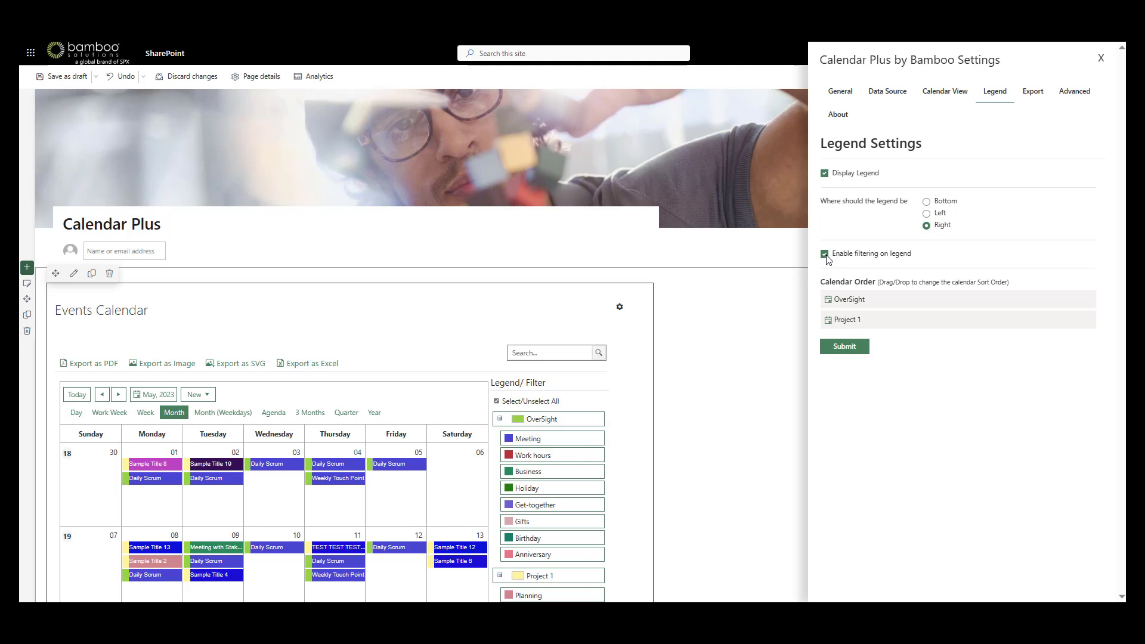
mouse_move(882, 315)
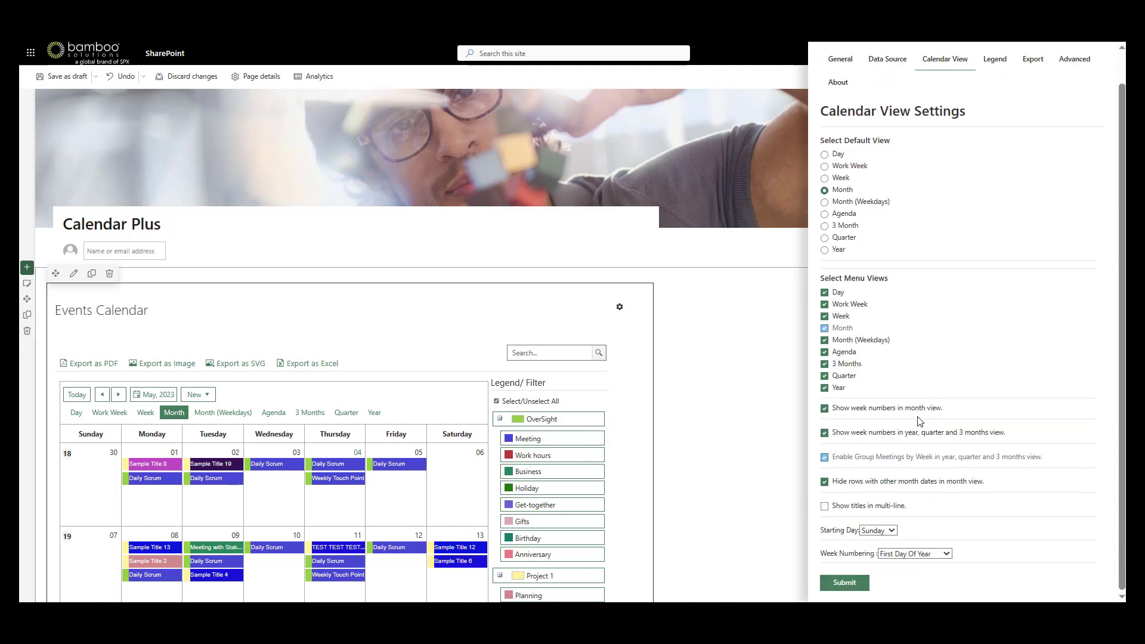
click(887, 61)
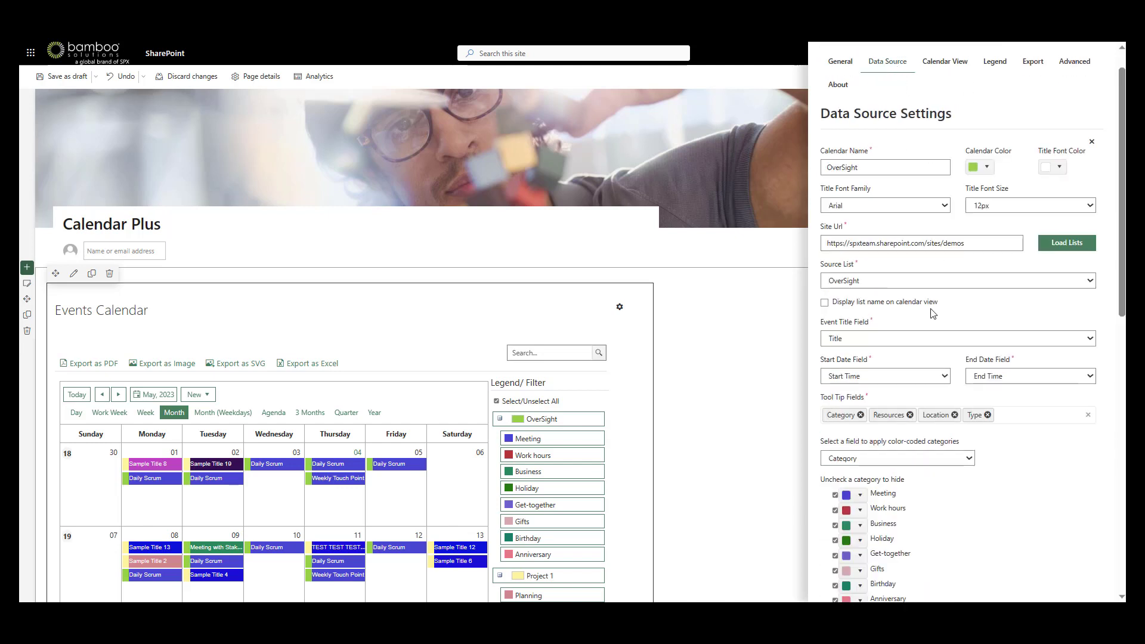
scroll(down, 3)
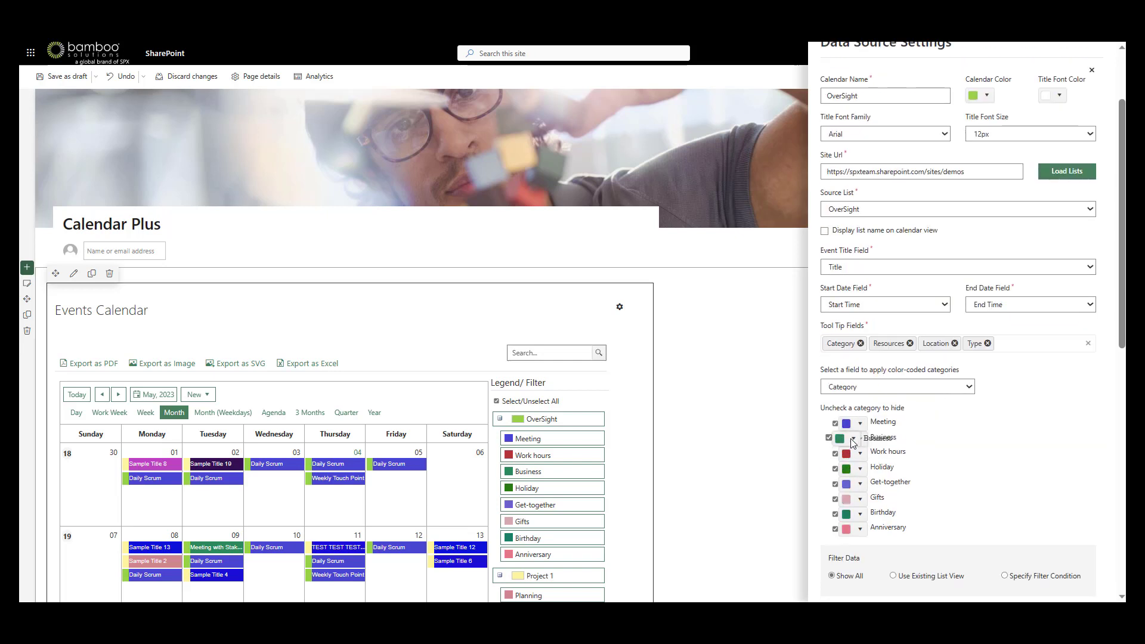
click(994, 90)
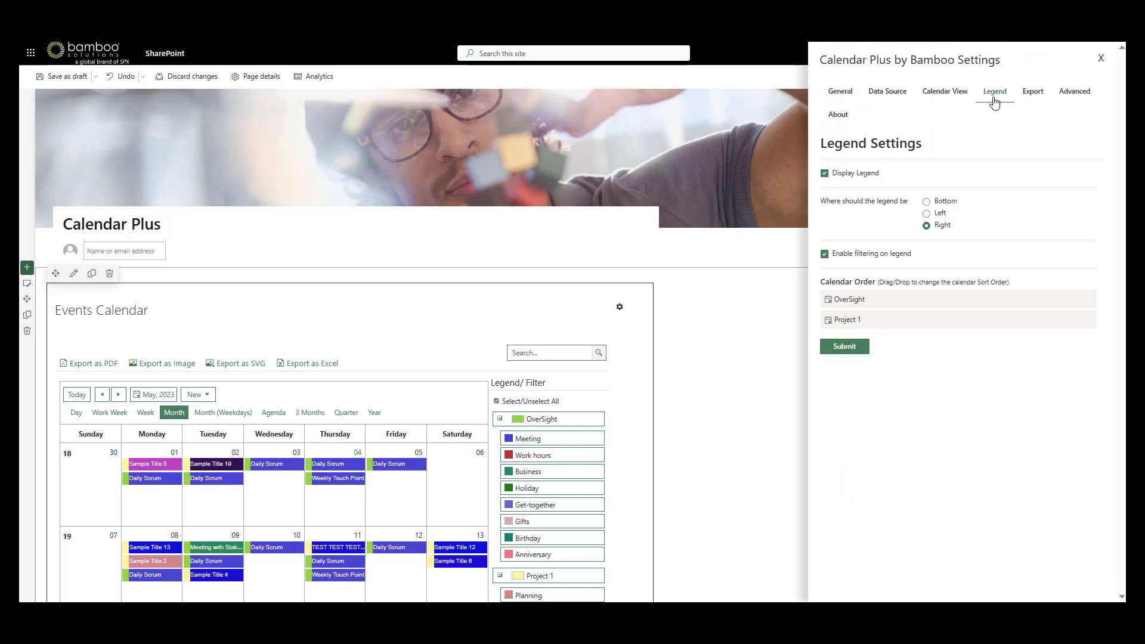
Step: Open the Export tab showing PDF, Image, SVG and Excel export, landscape, auto paper size
click(1031, 91)
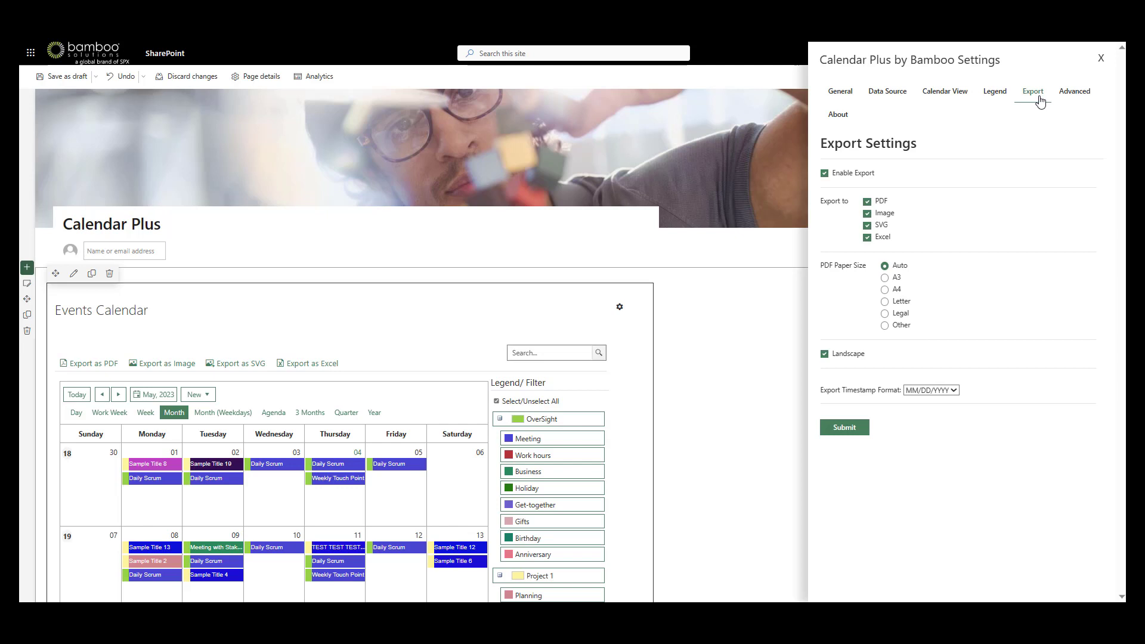
mouse_move(279, 365)
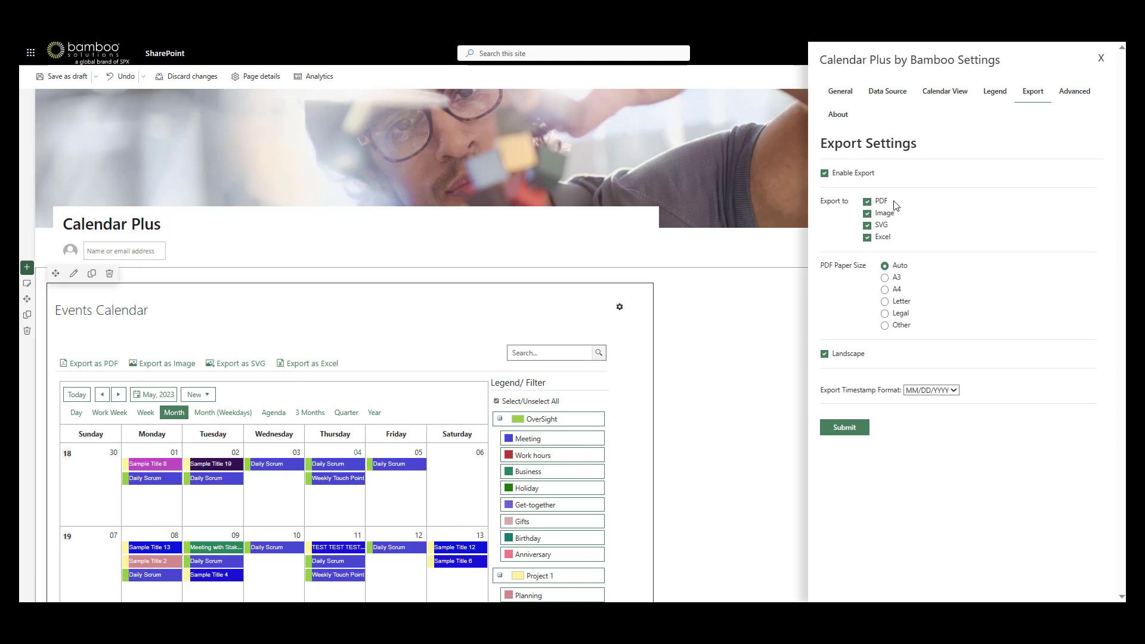
mouse_move(900, 216)
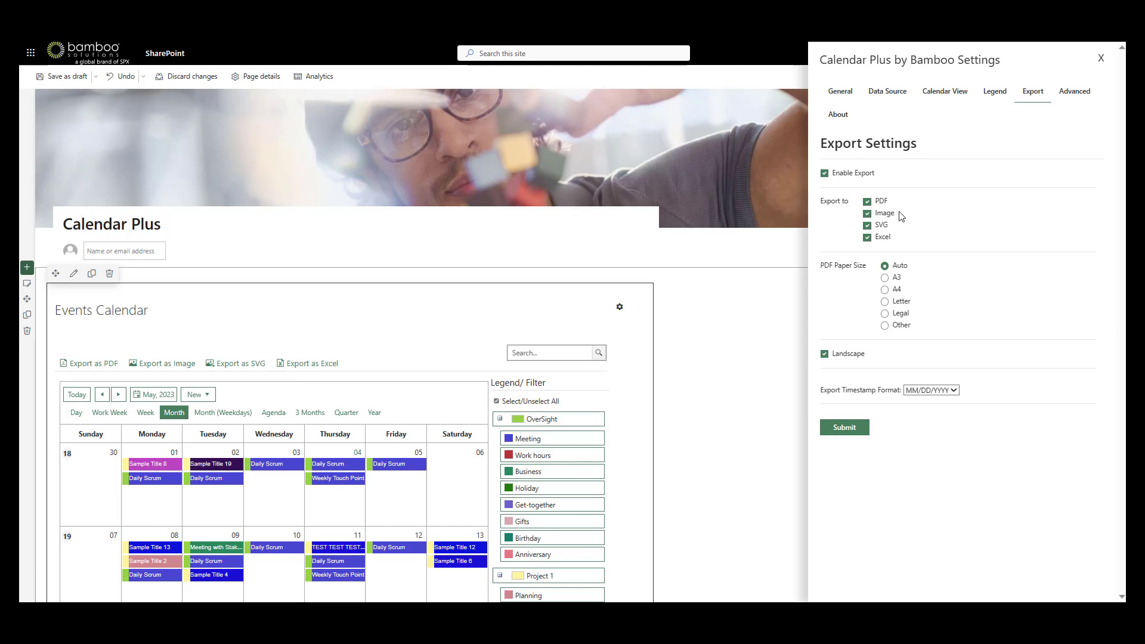
mouse_move(854, 266)
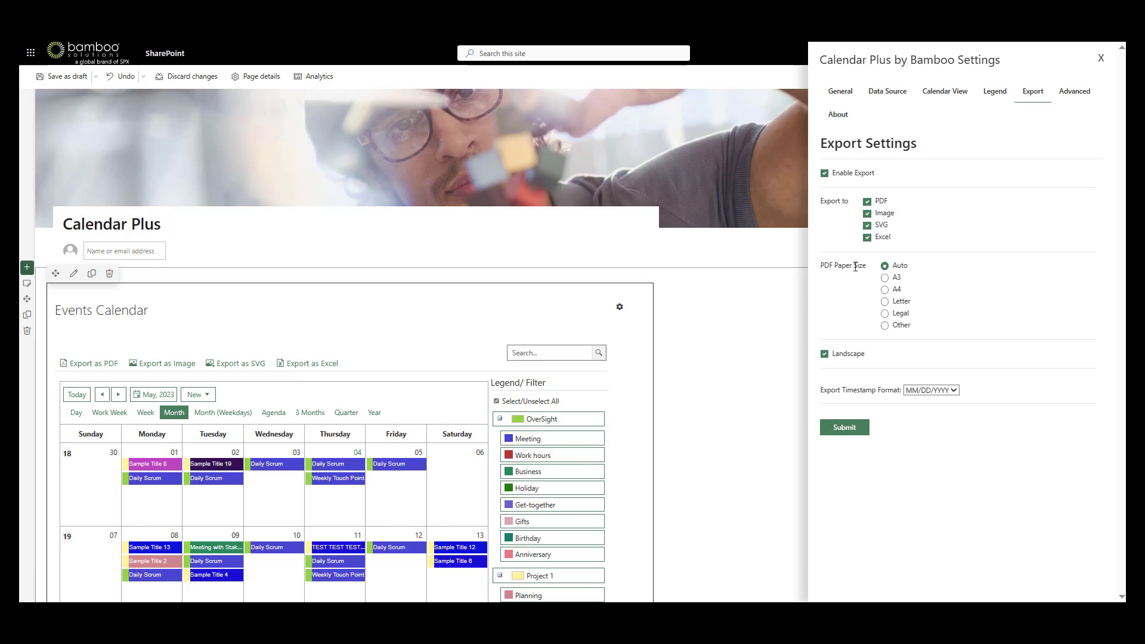
mouse_move(847, 333)
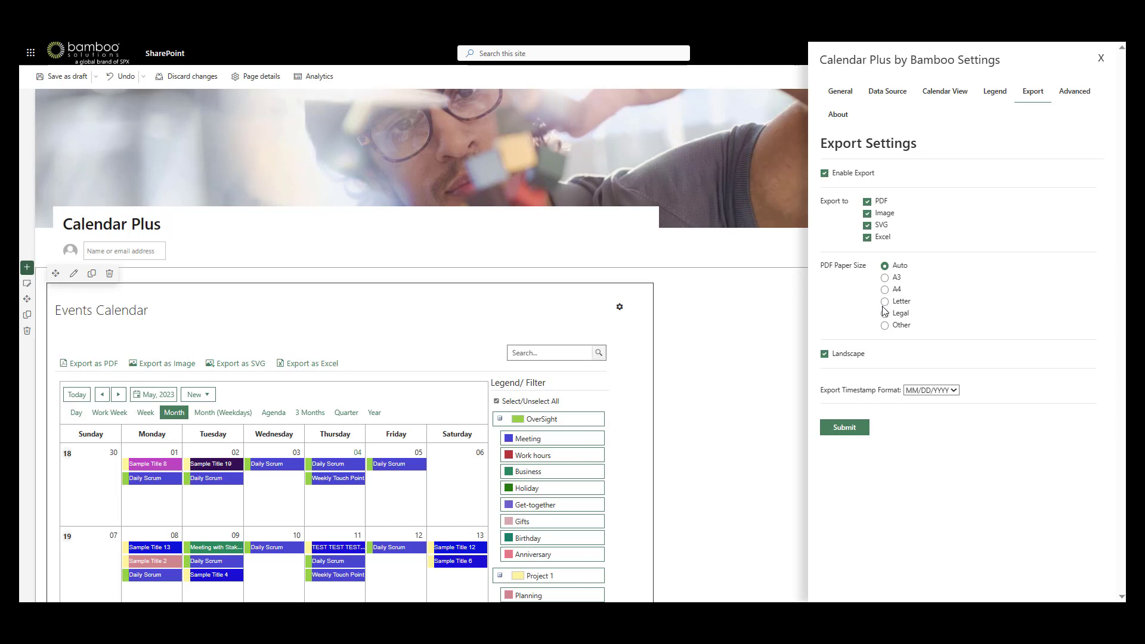
mouse_move(1110, 163)
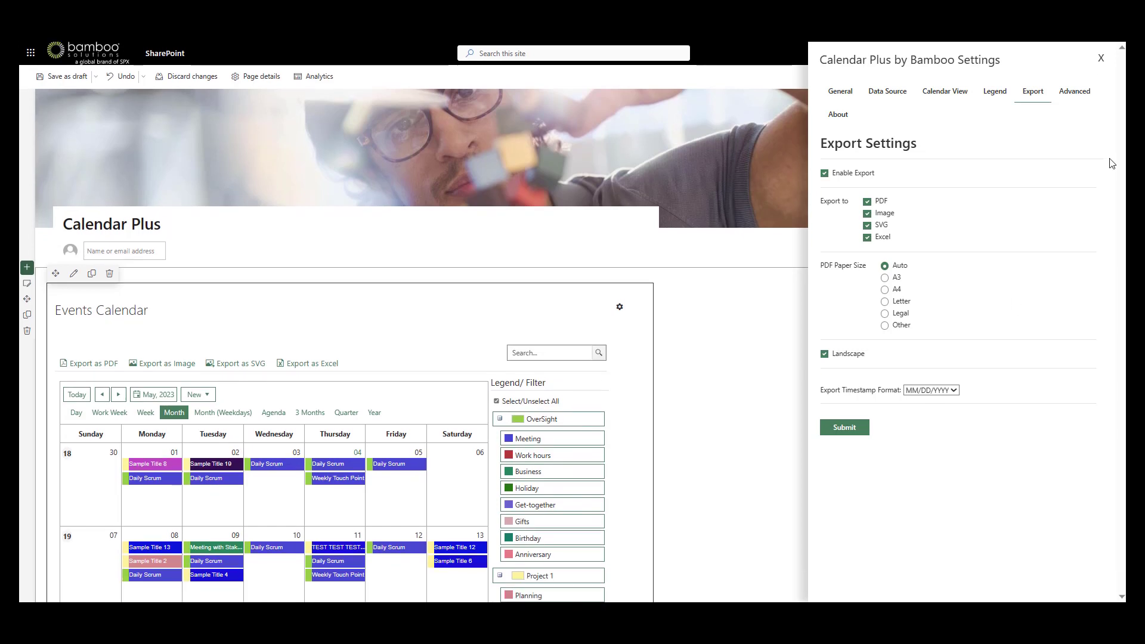
Step: Open the Advanced tab, scroll the JSON configuration, and select the 'Events Calendar' title
click(1074, 91)
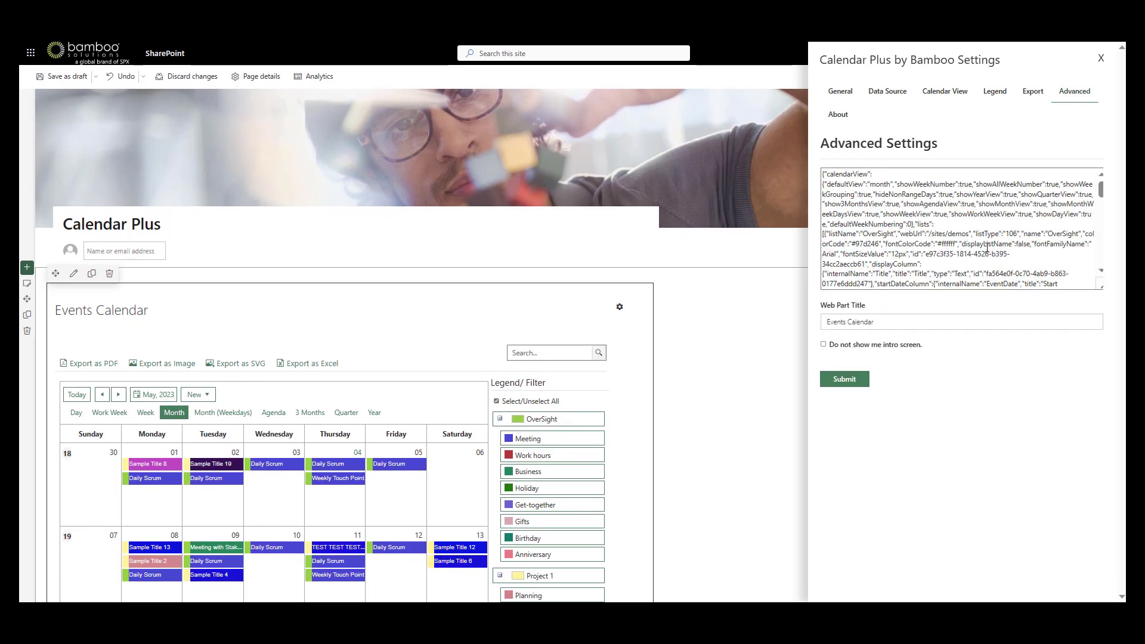
scroll(down, 3)
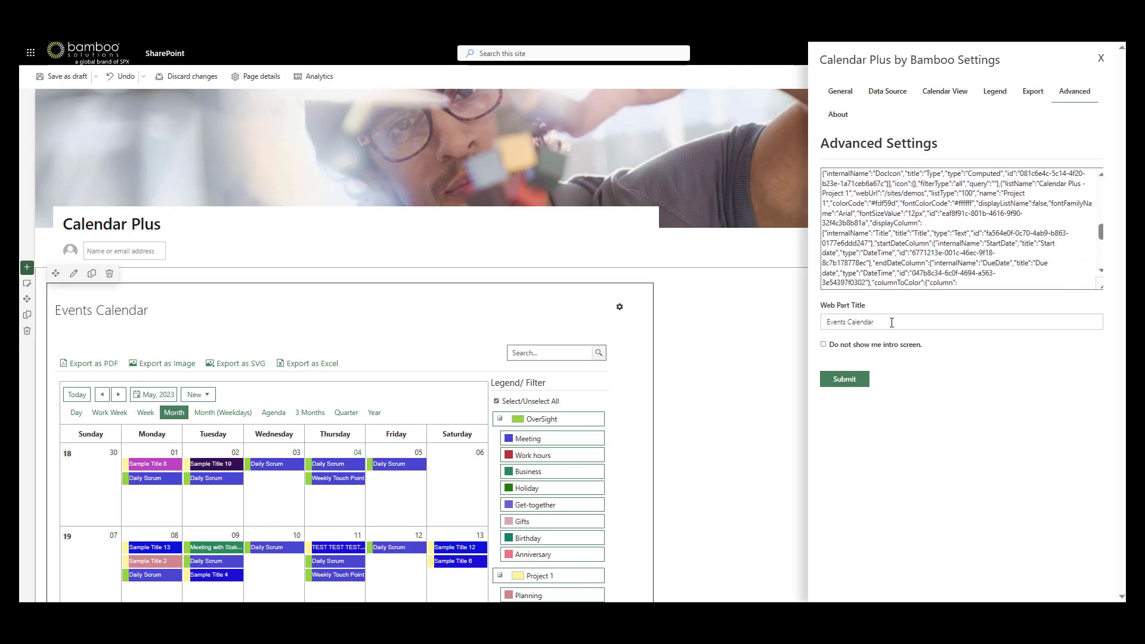
double_click(117, 310)
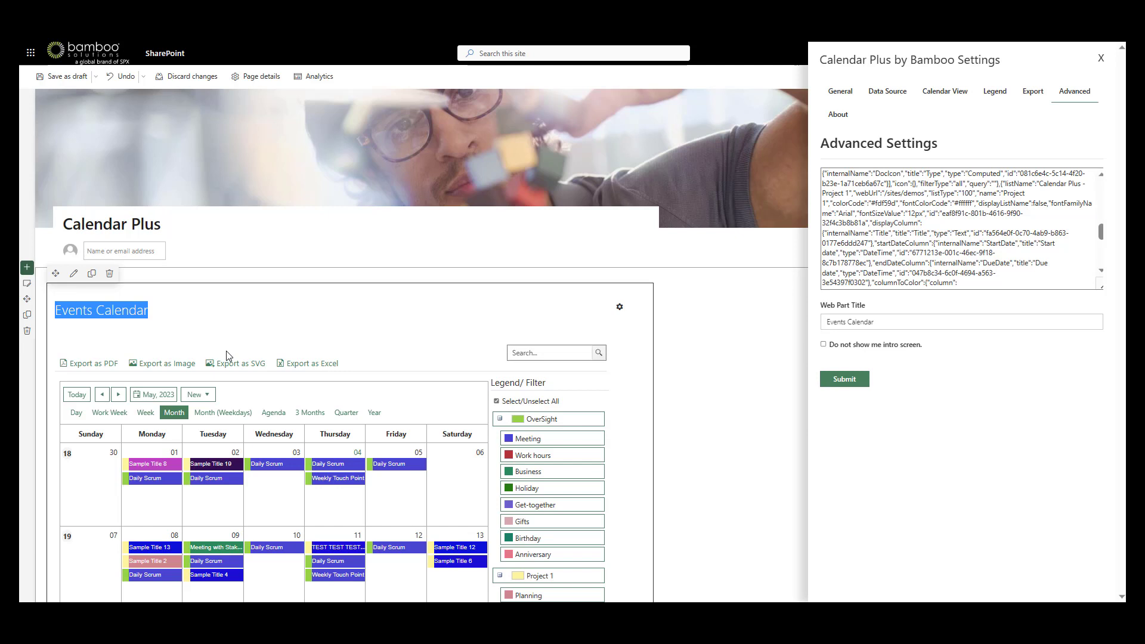
mouse_move(898, 334)
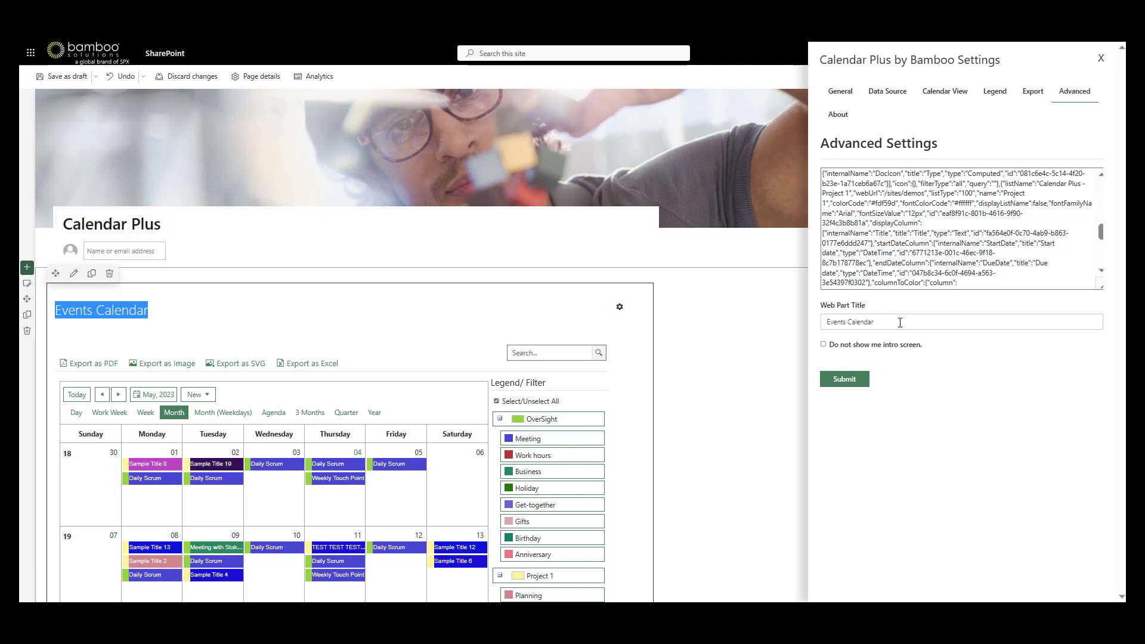
Step: Open the About tab showing Calendar Plus app version 1.23.03.29
click(837, 114)
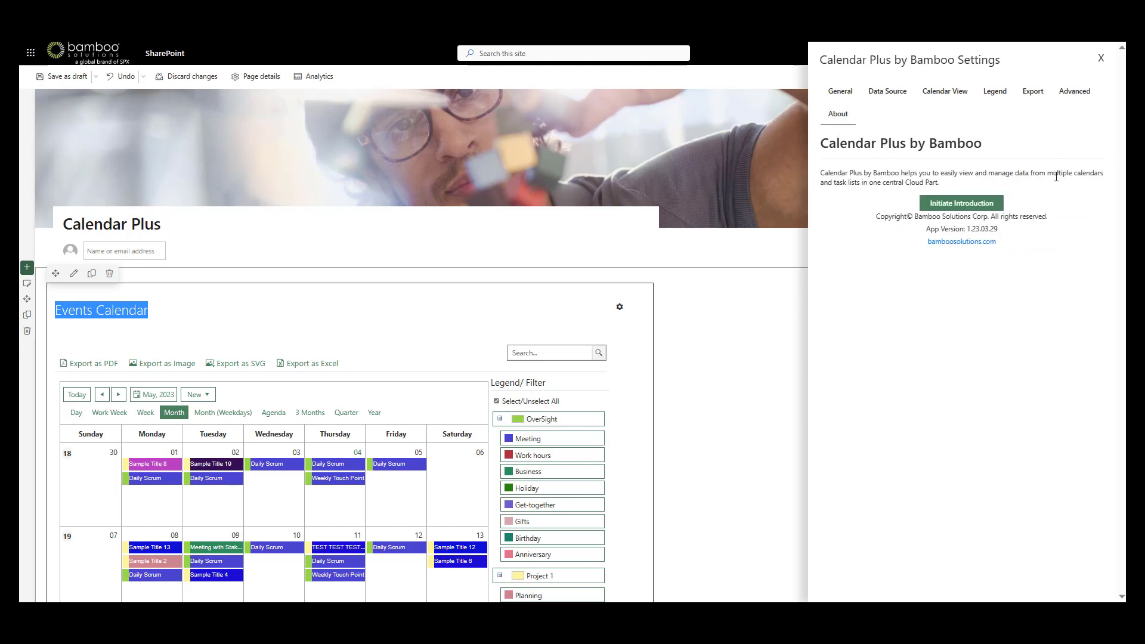
mouse_move(1014, 247)
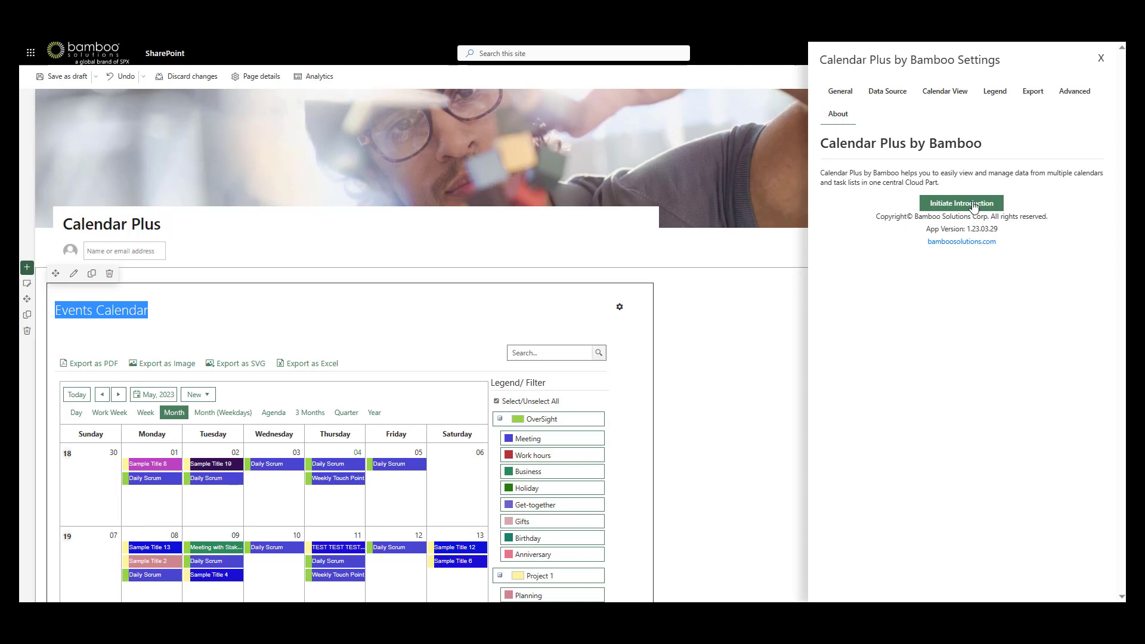
Step: Launch the Calendar Plus introduction guide and scroll to its Legend, Export and Advanced Settings sections
click(960, 203)
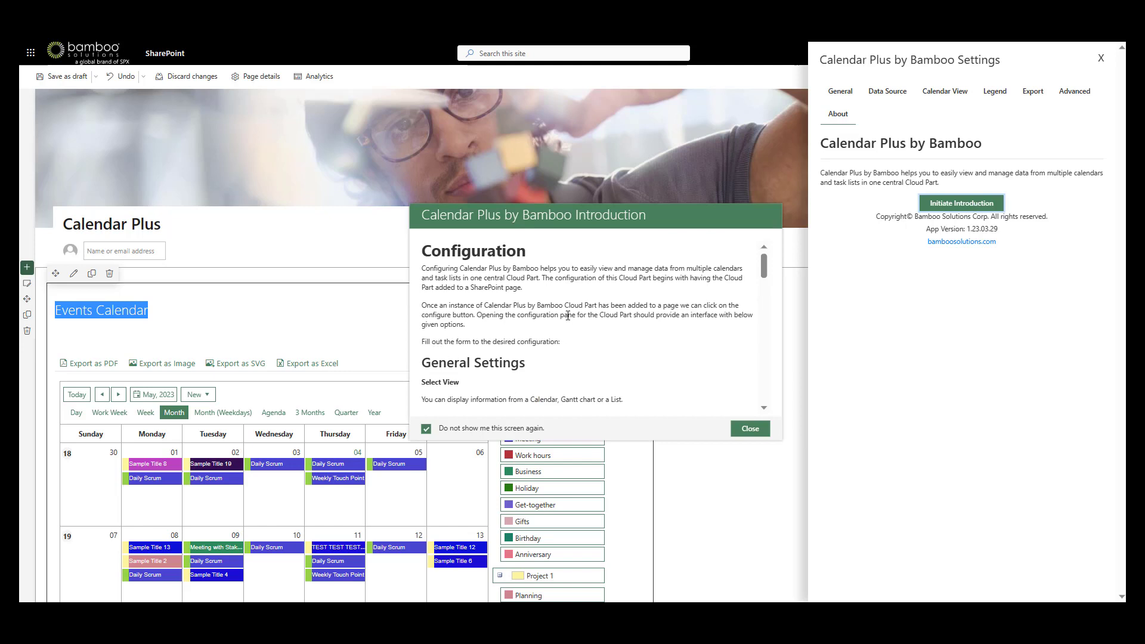
scroll(down, 3)
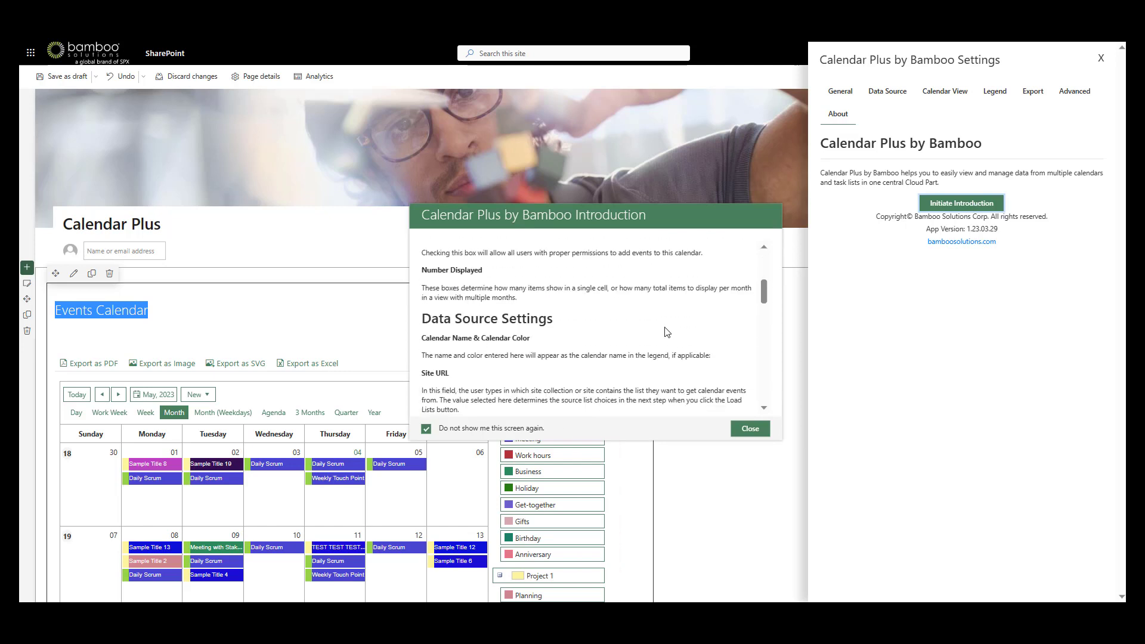
scroll(down, 3)
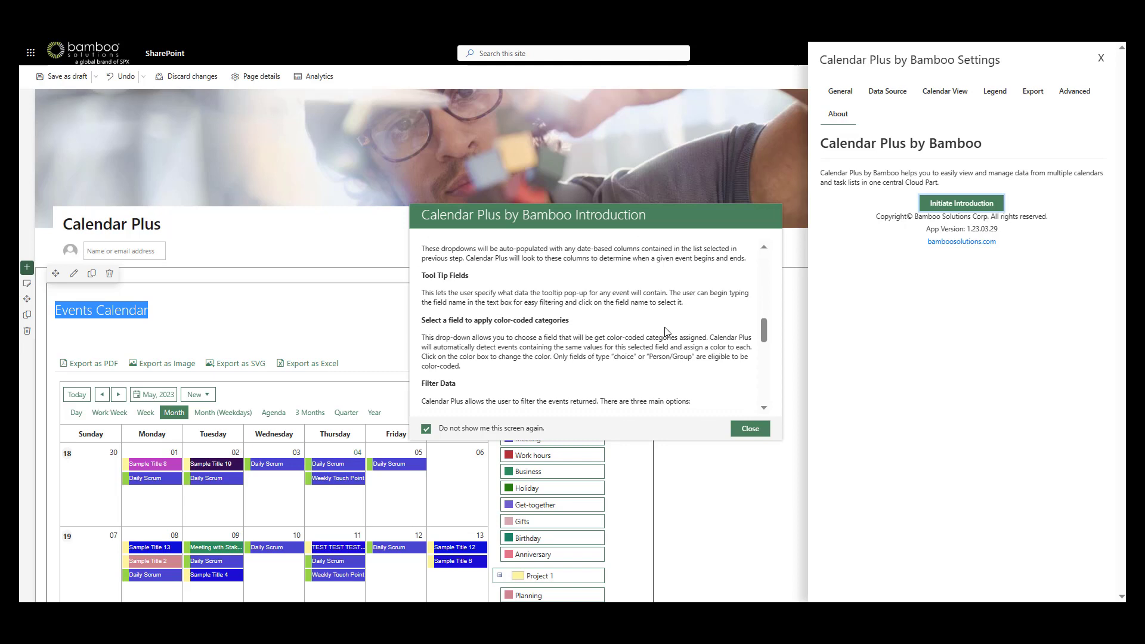
scroll(down, 3)
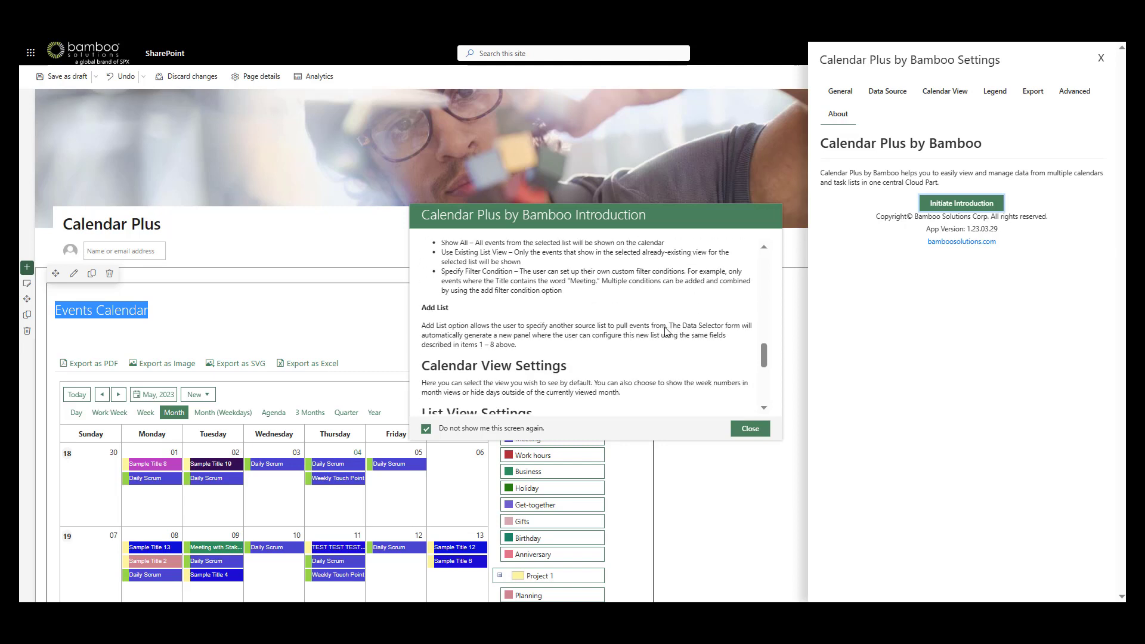
scroll(down, 3)
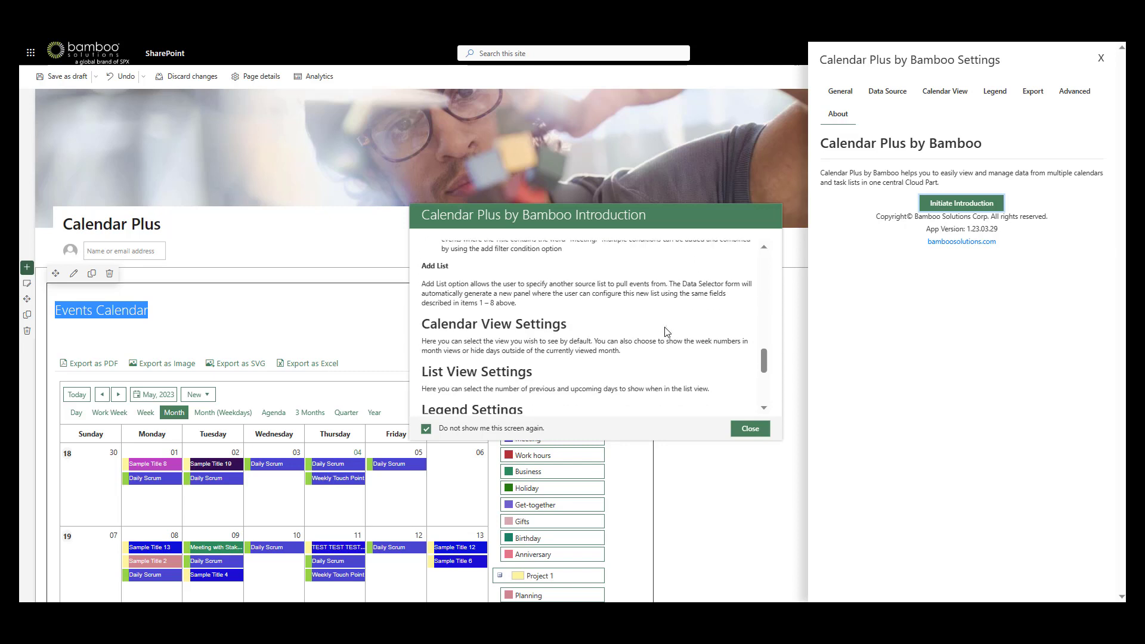
scroll(down, 3)
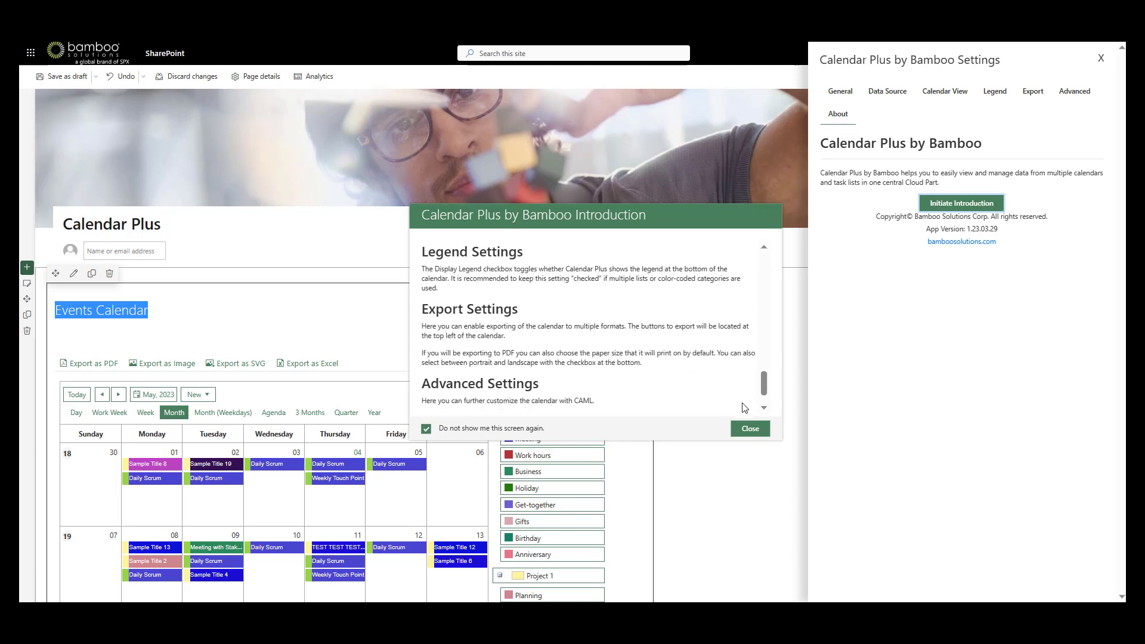